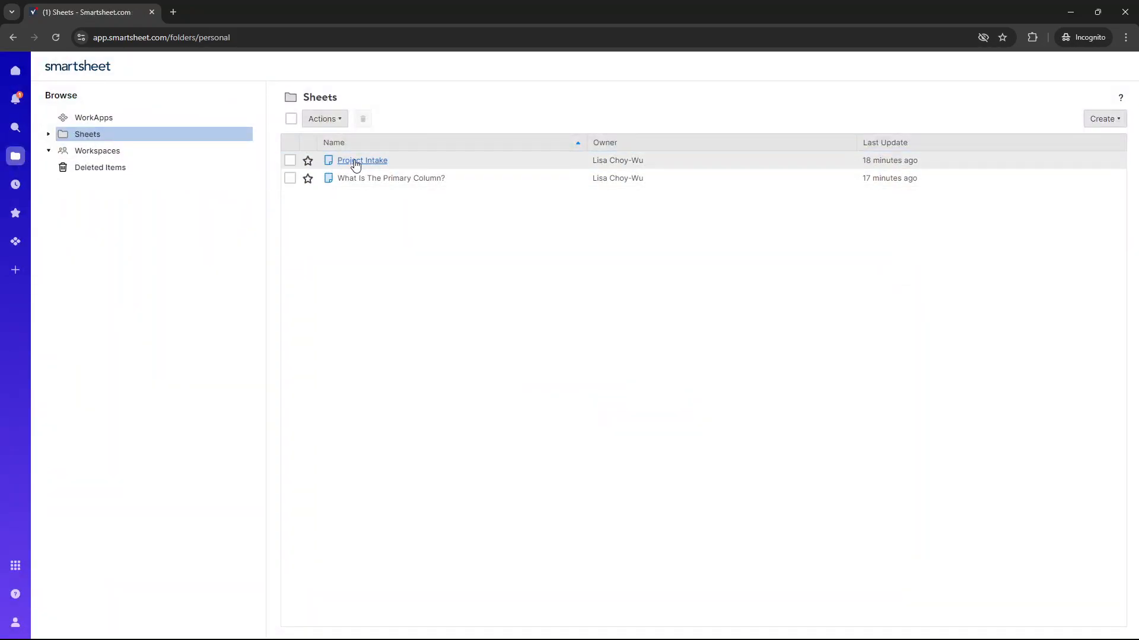
- Open the Project Intake sheet showing the Alpha and Beta project rows
left_click(362, 160)
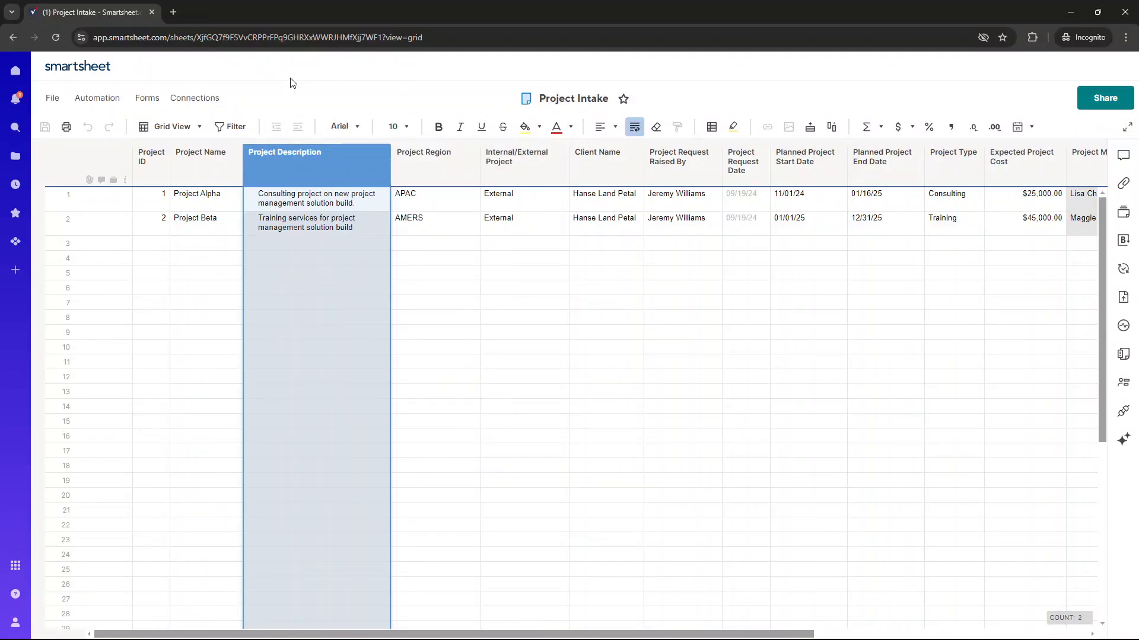
left_click(499, 258)
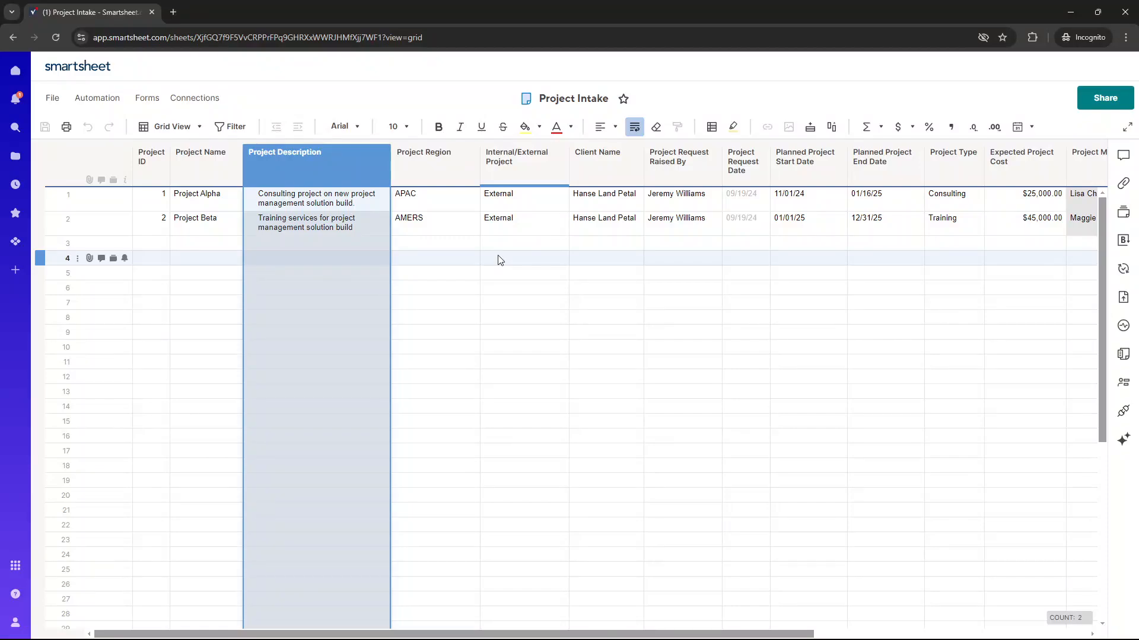
- Inspect the Project Description and Project Name column headers to identify the primary column
left_click(523, 257)
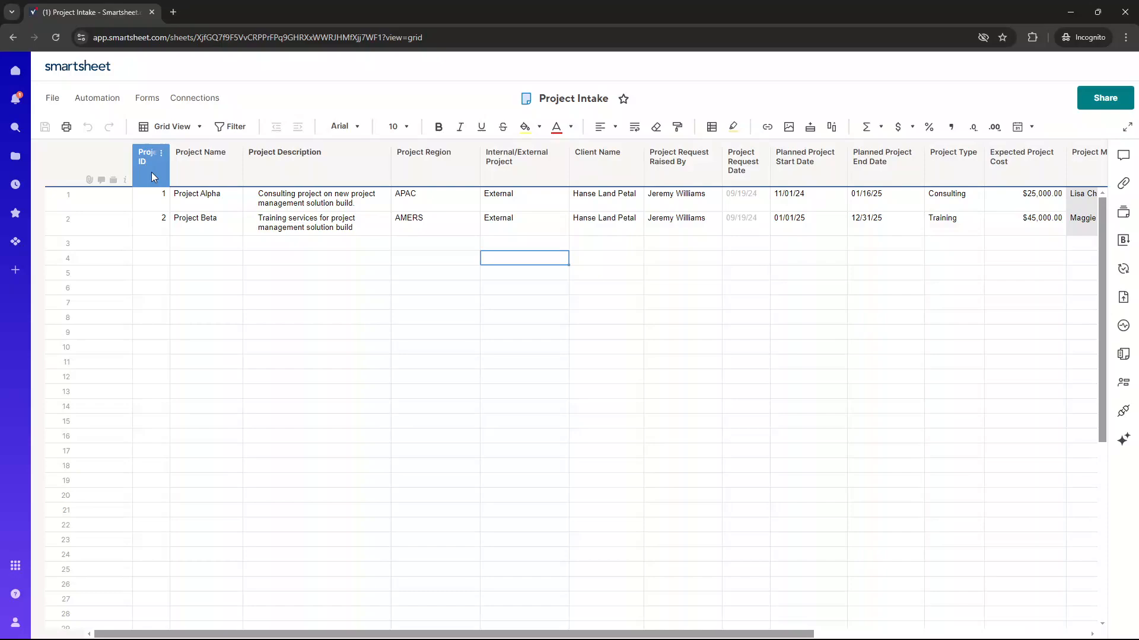
left_click(316, 156)
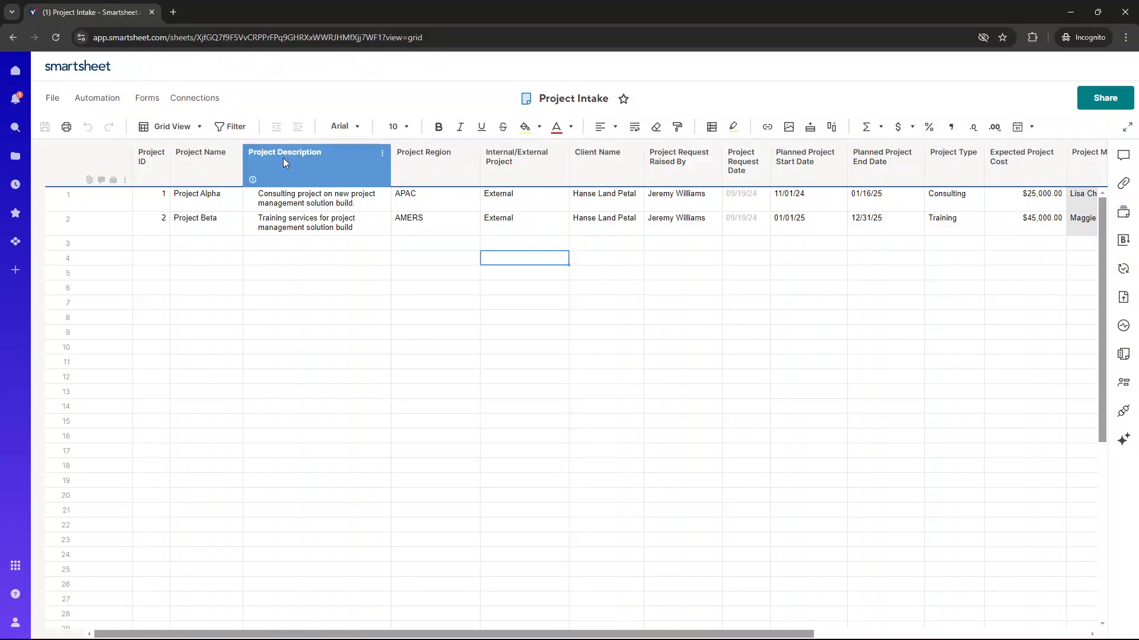
mouse_move(301, 162)
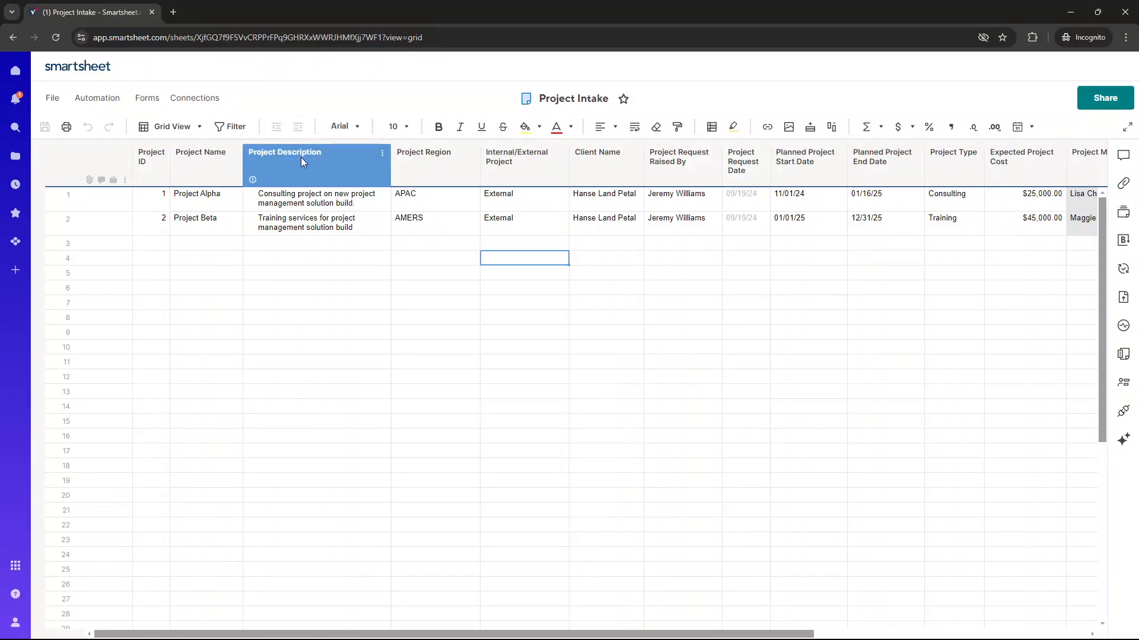
left_click(205, 156)
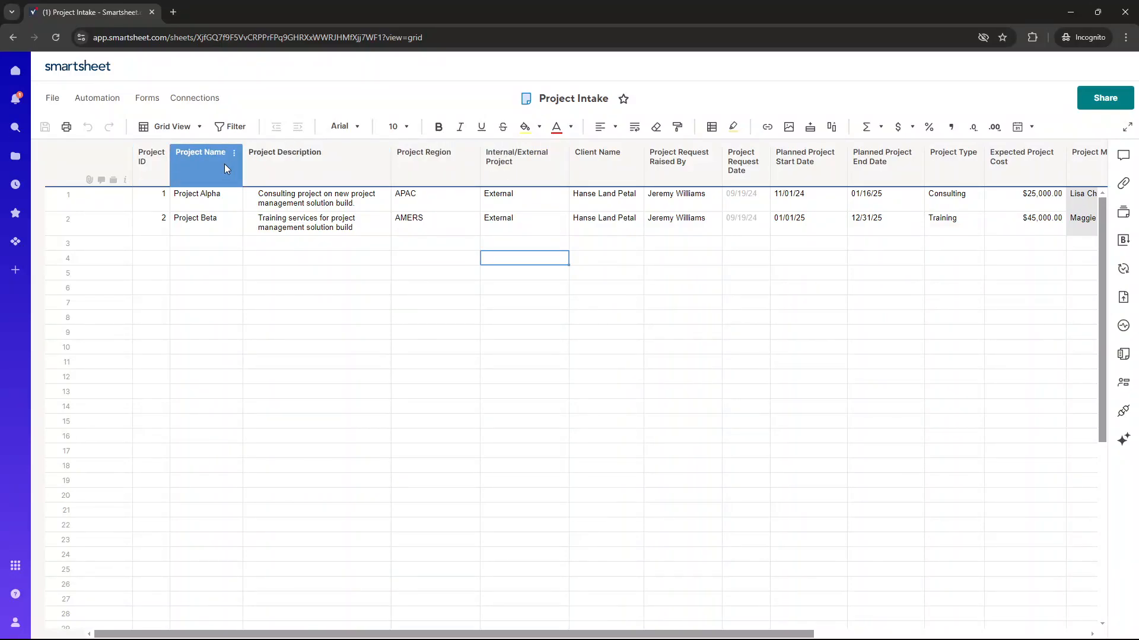
left_click(316, 163)
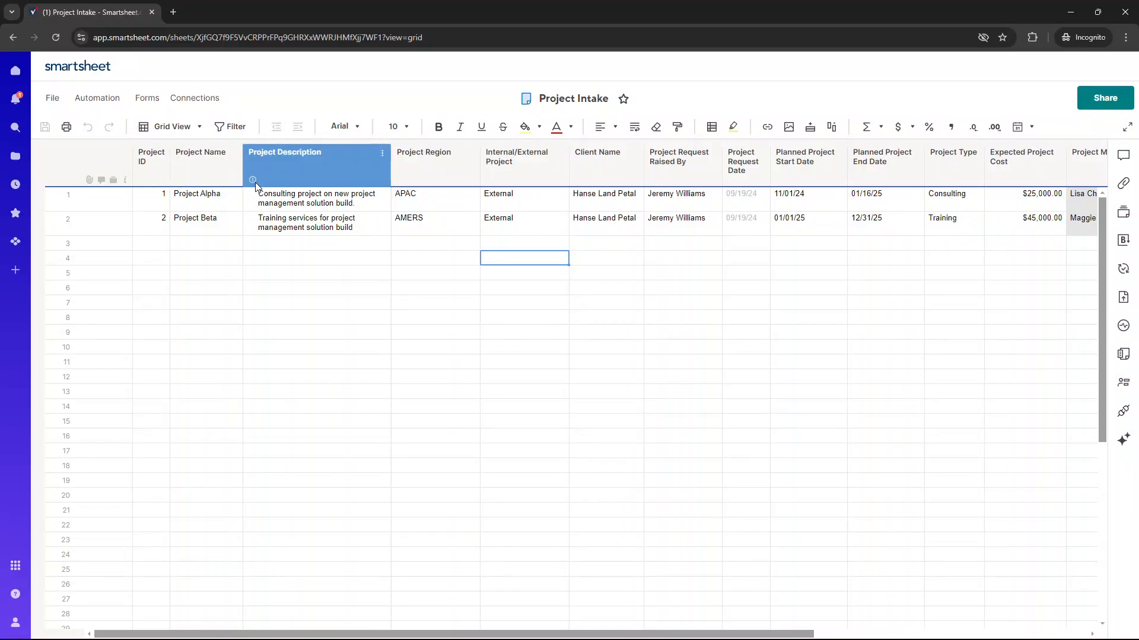
mouse_move(285, 166)
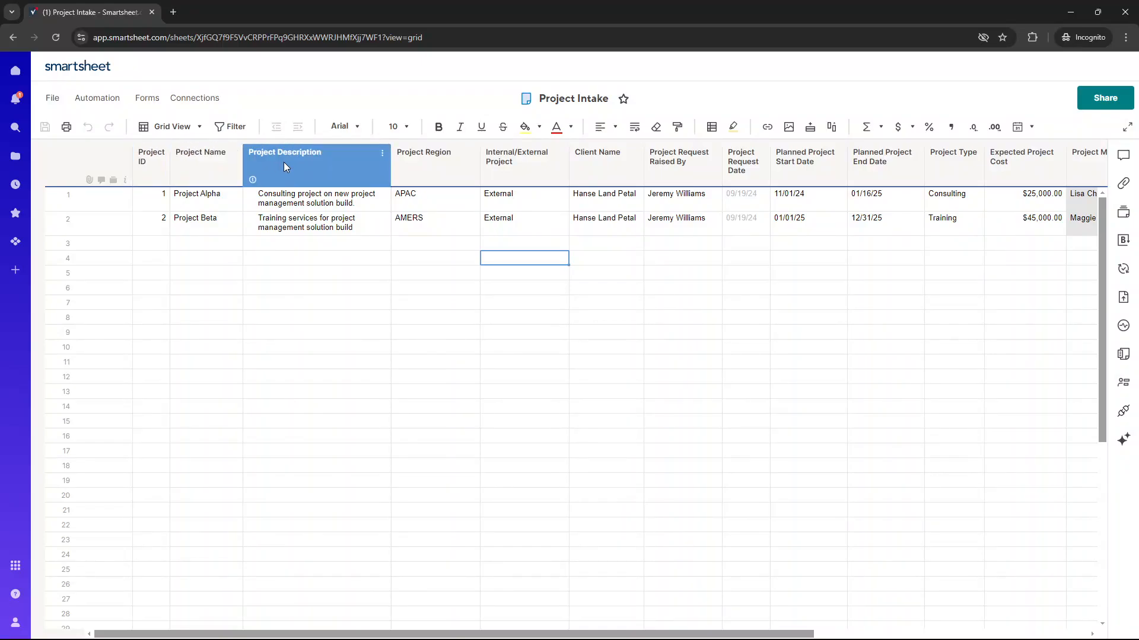
mouse_move(253, 180)
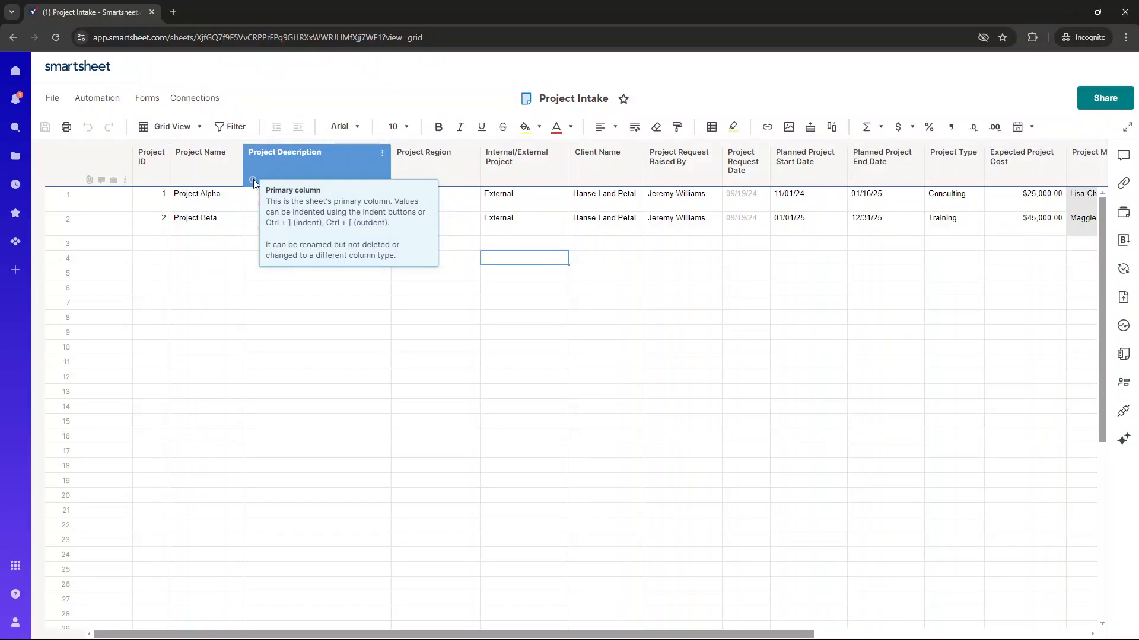
mouse_move(326, 163)
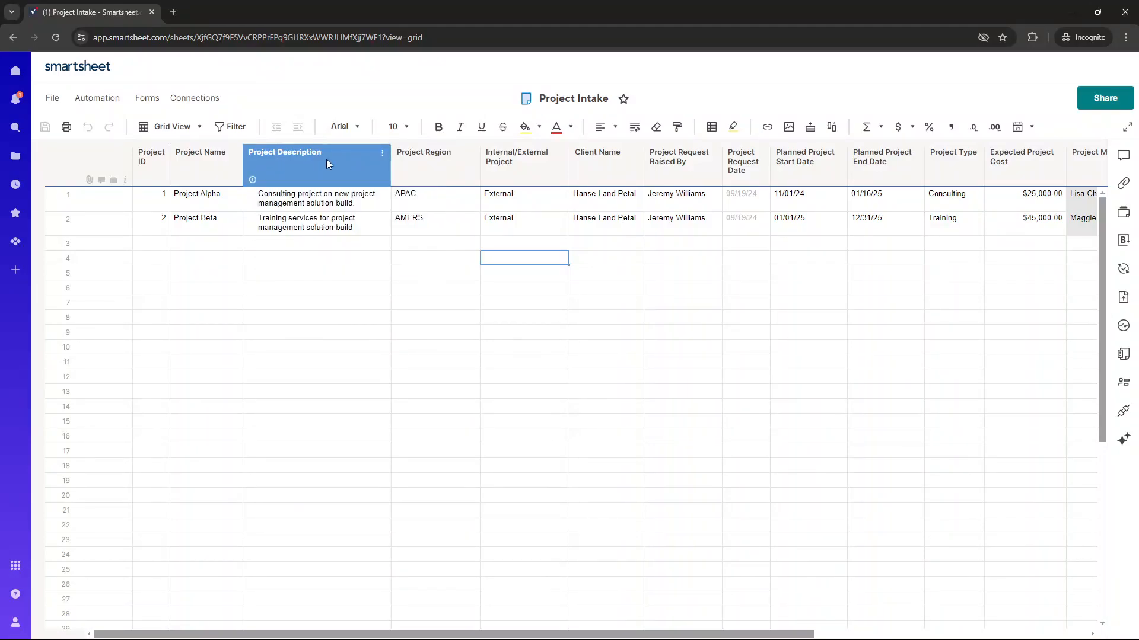
mouse_move(308, 188)
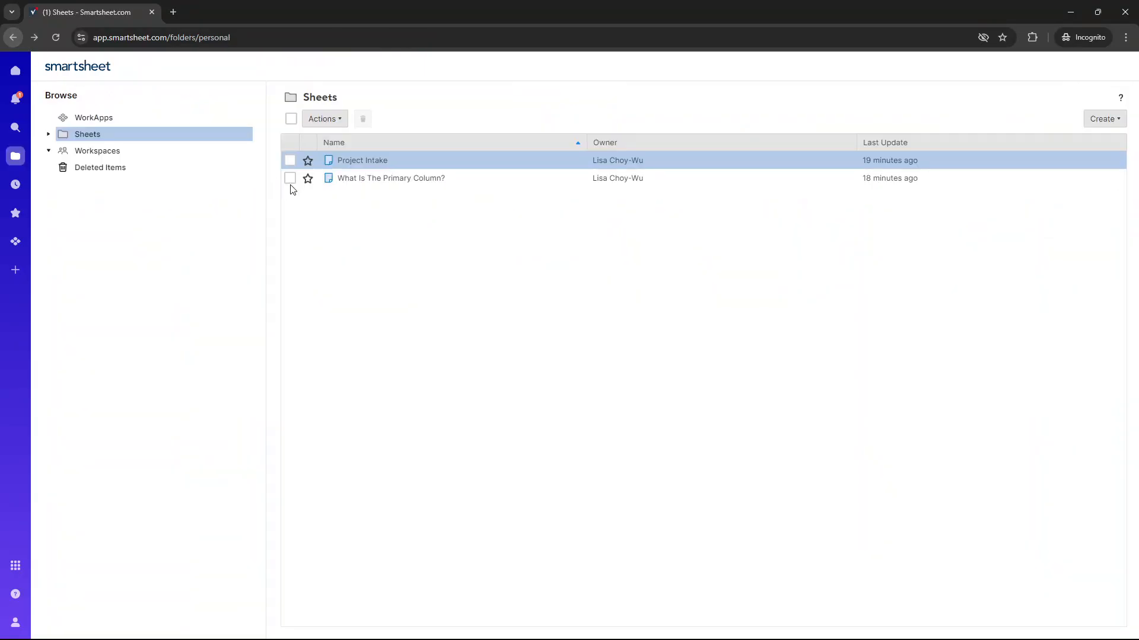
double_click(390, 177)
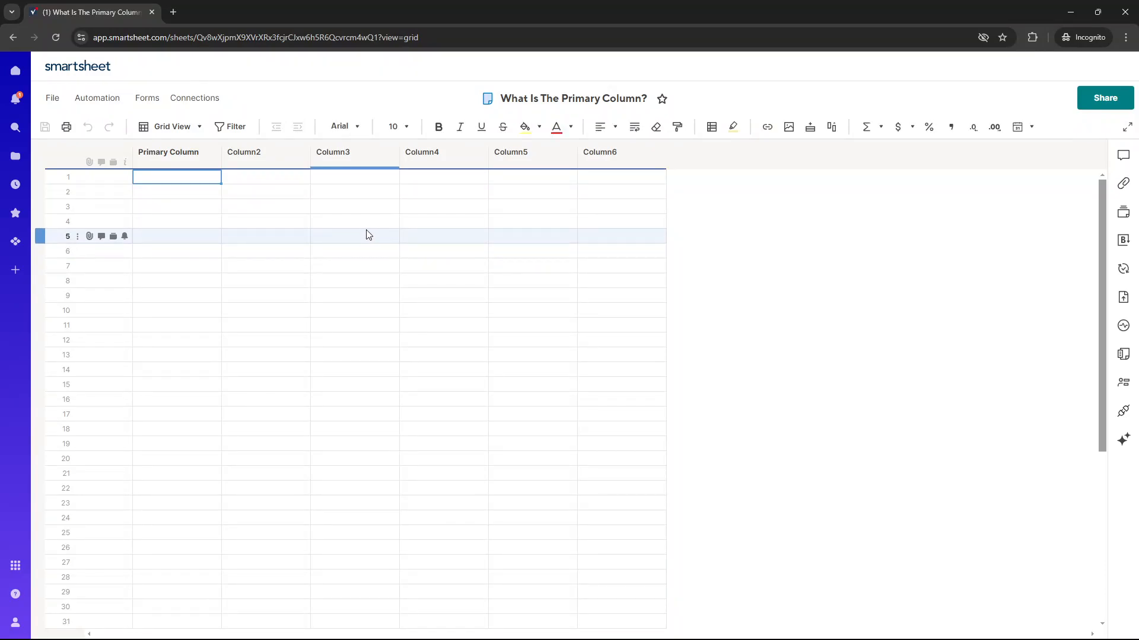
left_click(167, 152)
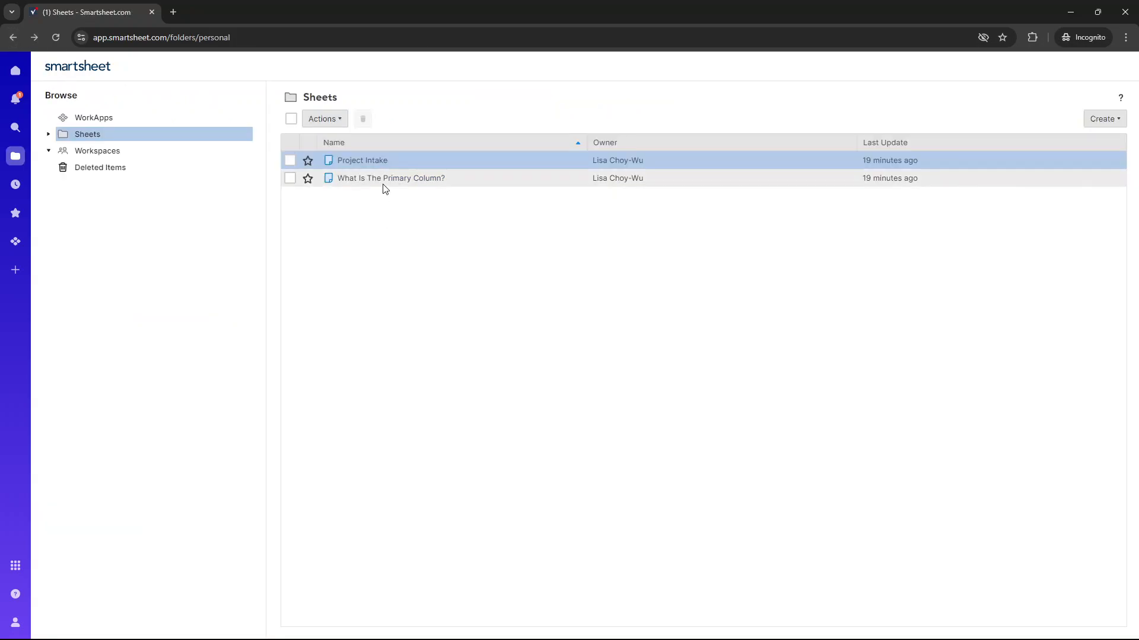
double_click(361, 160)
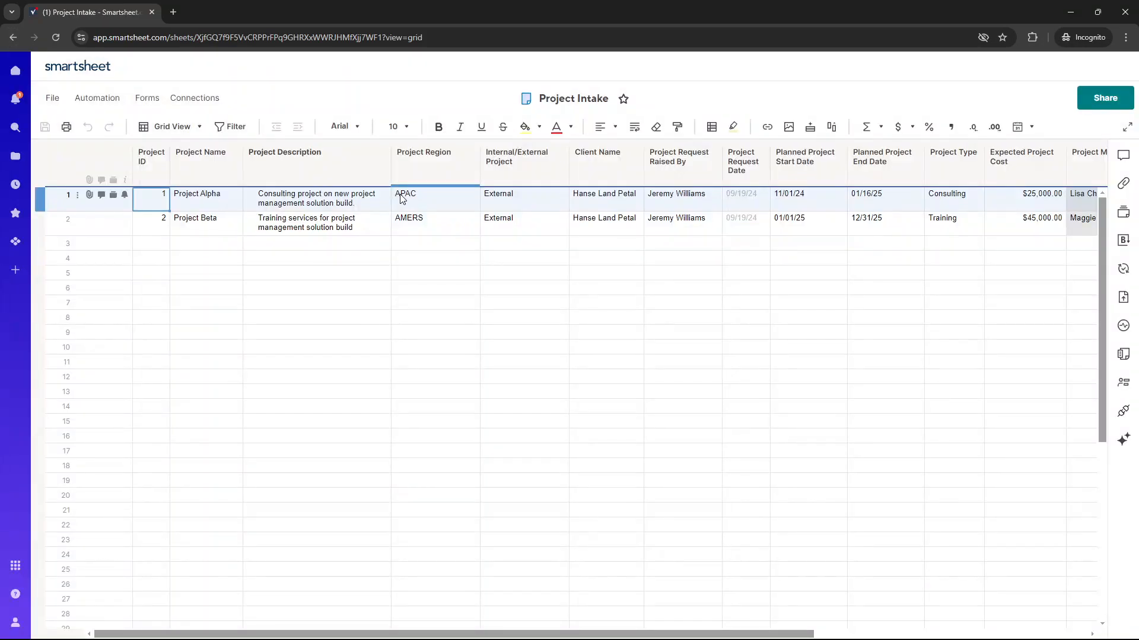
left_click(284, 152)
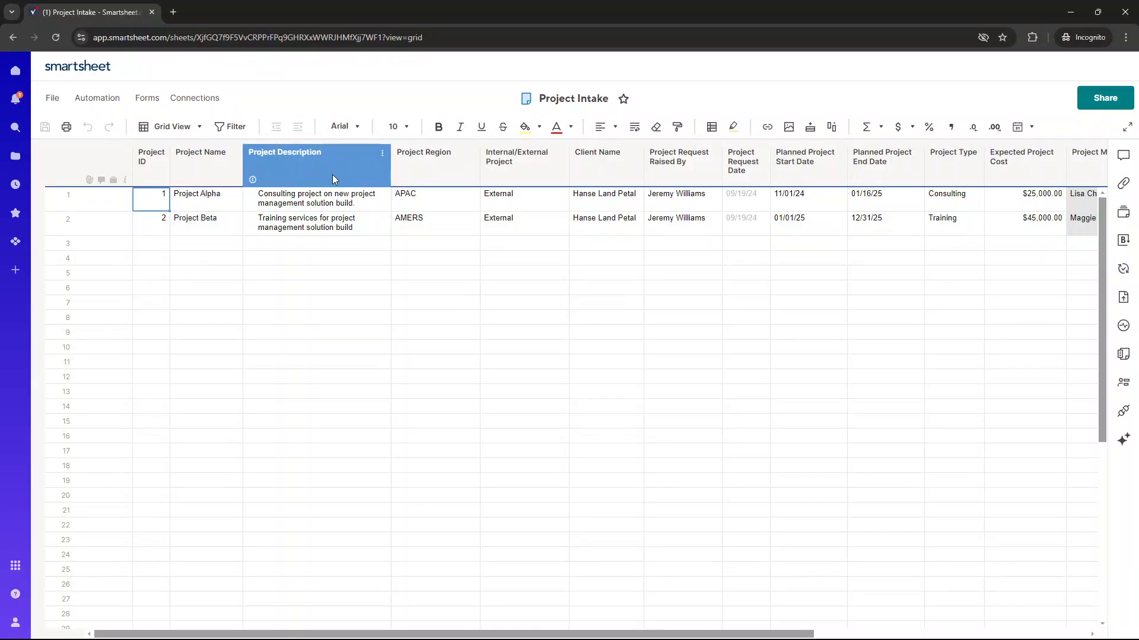
mouse_move(276, 173)
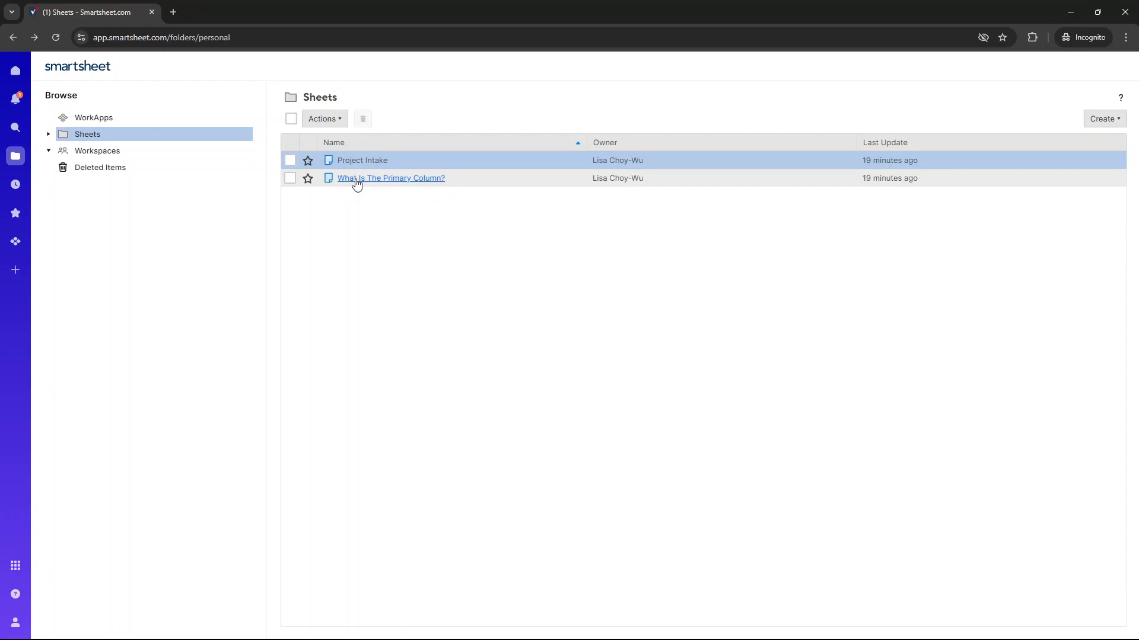
- In the What Is The Primary Column? sheet, rename the primary column to Milestone + Task
left_click(390, 178)
type("T")
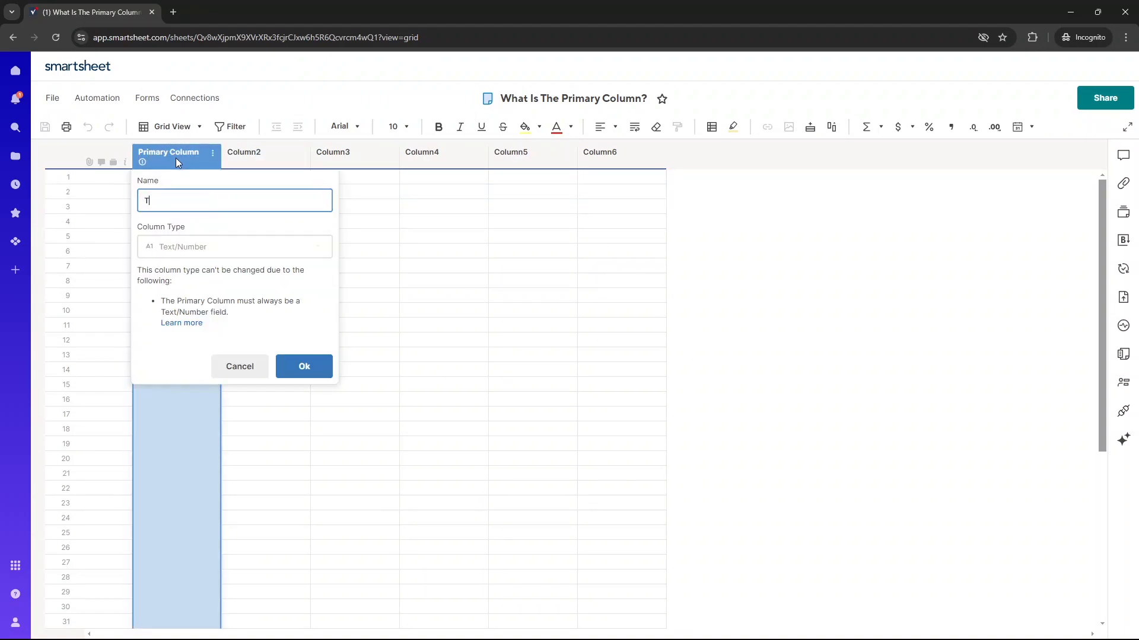
type("ask")
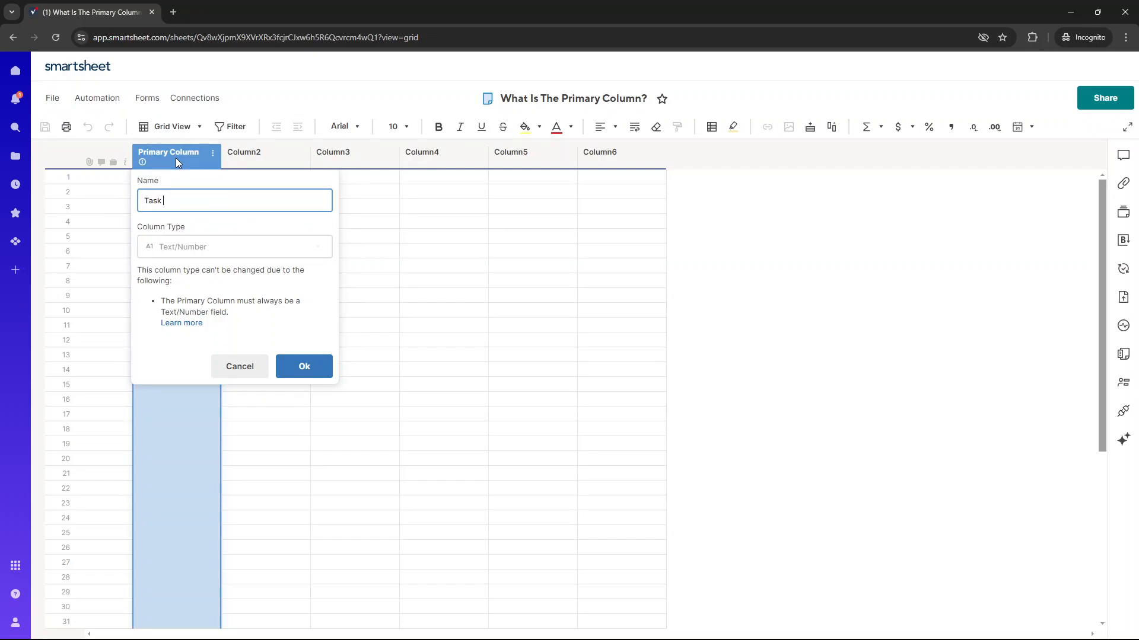
type("M")
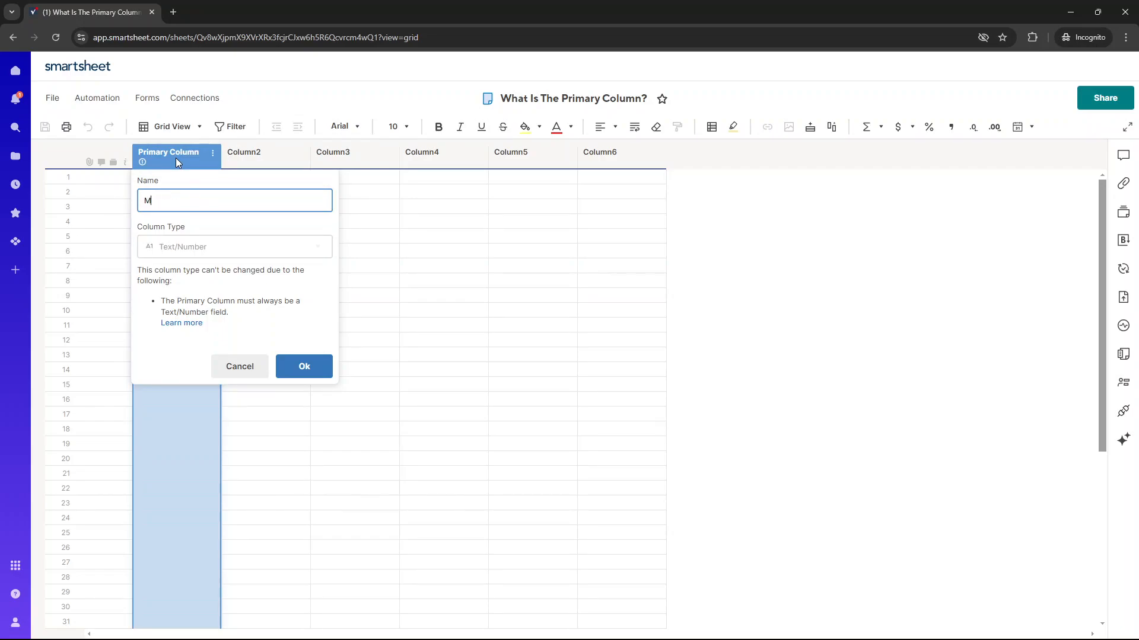
type("ilestone _")
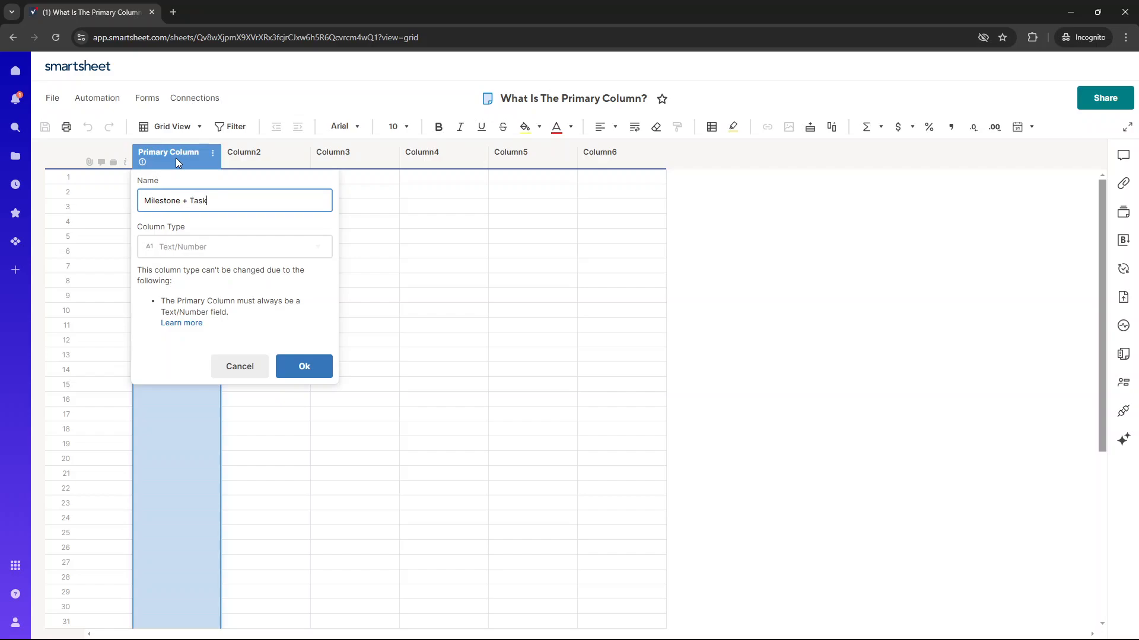
left_click(243, 153)
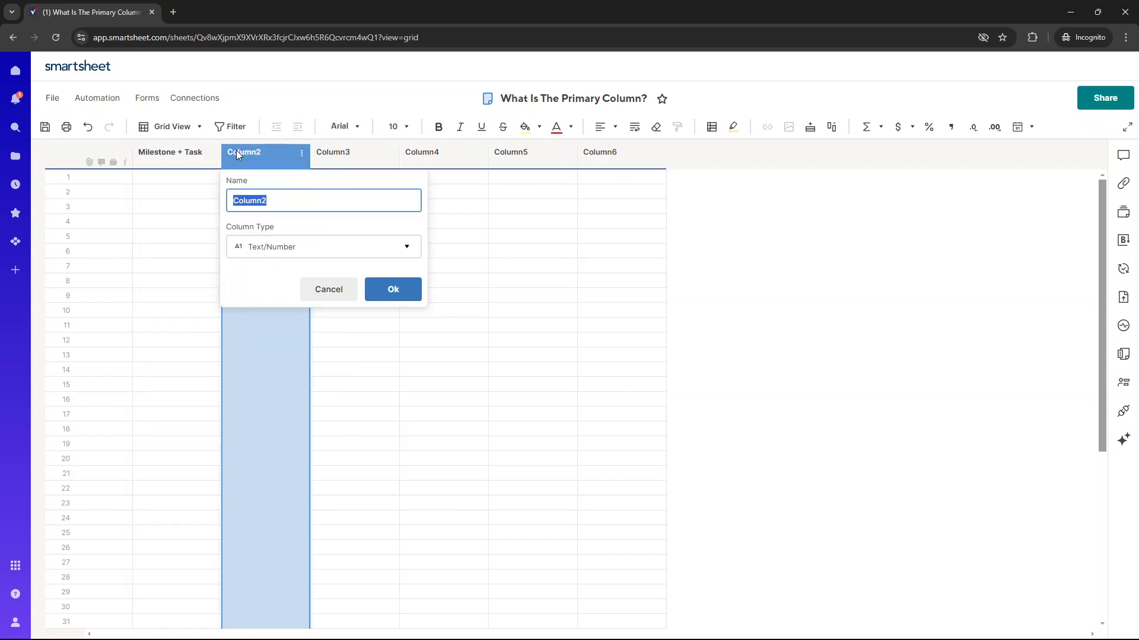
- Rename Column2 to Project Name
type("Project Name")
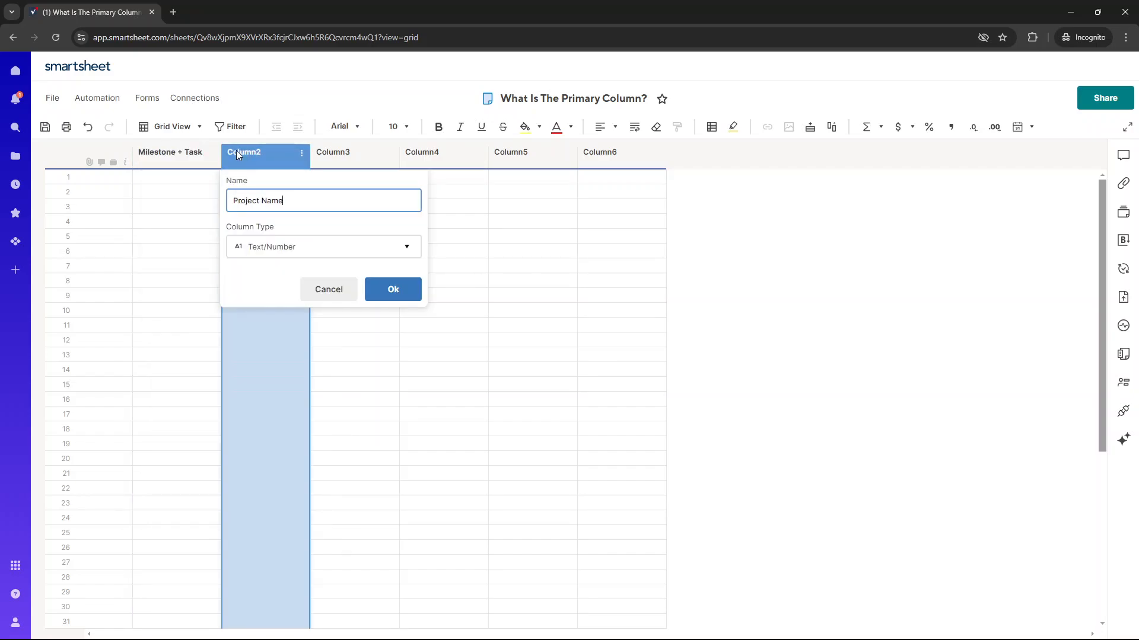
left_click(392, 290)
type("Ta")
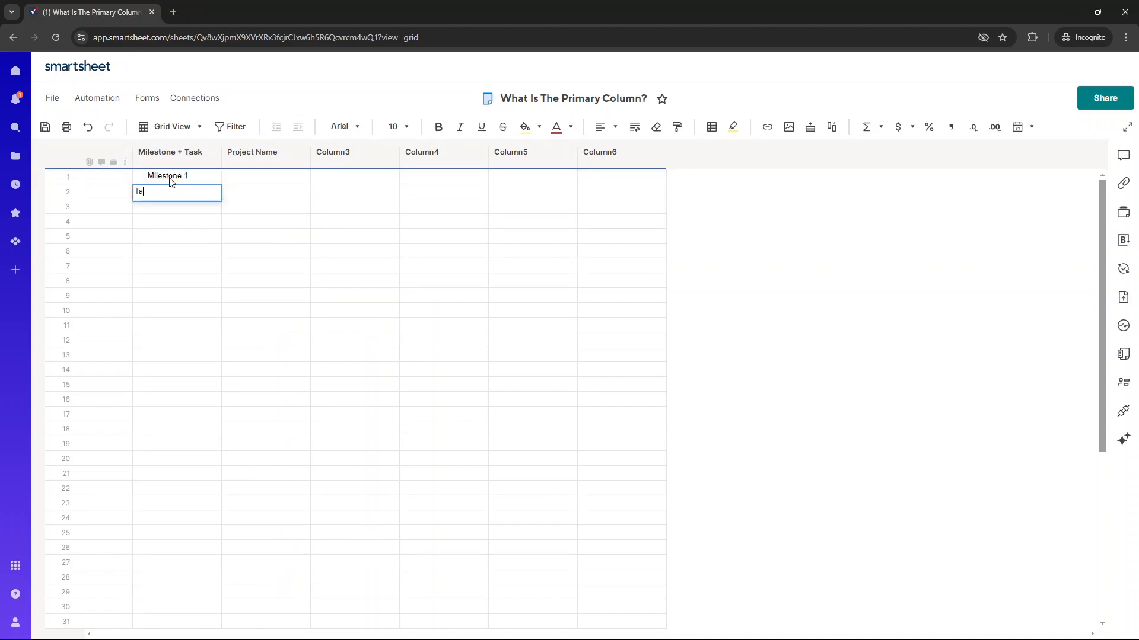
- Enter Task 1 under Milestone 1, indent it as a child and collapse the milestone
type("sk 1")
key("Enter")
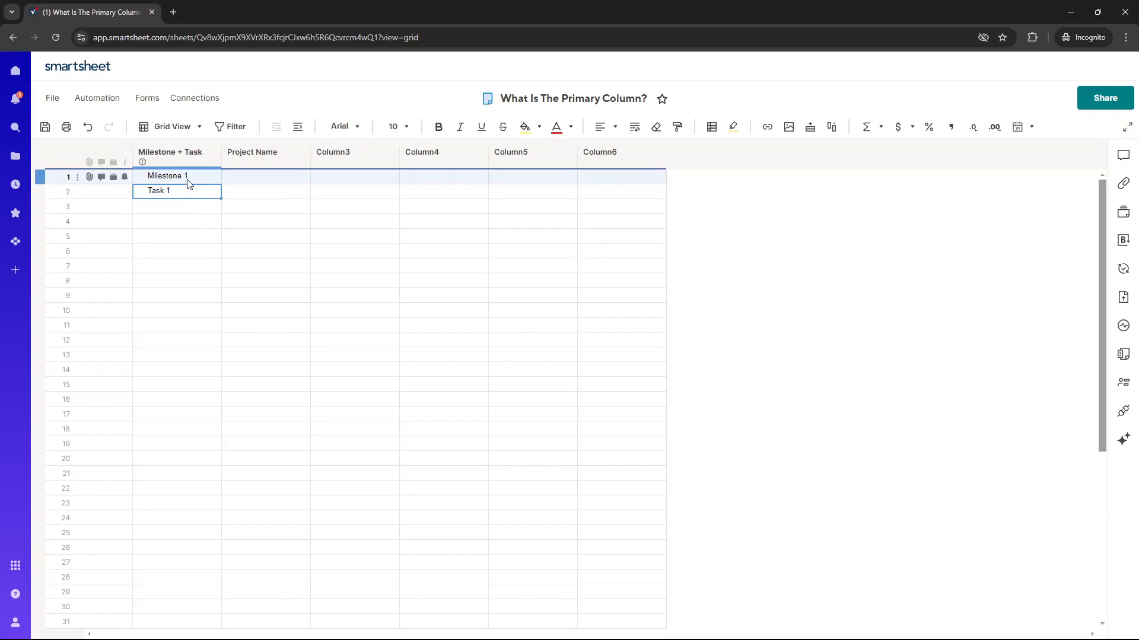
left_click_drag(166, 176, 166, 190)
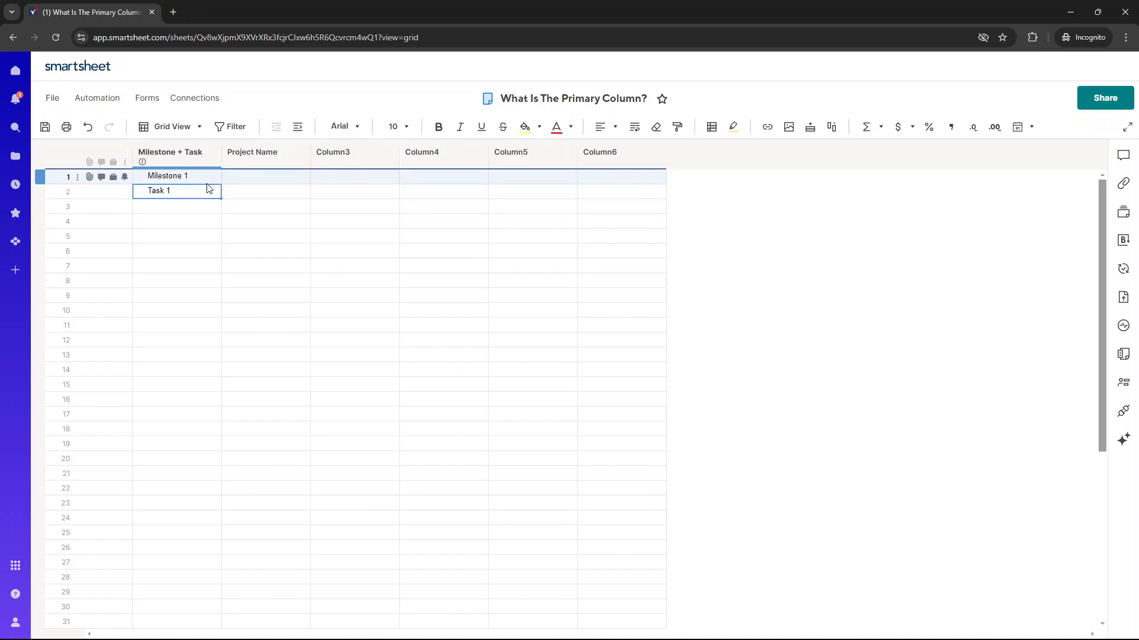
left_click(251, 153)
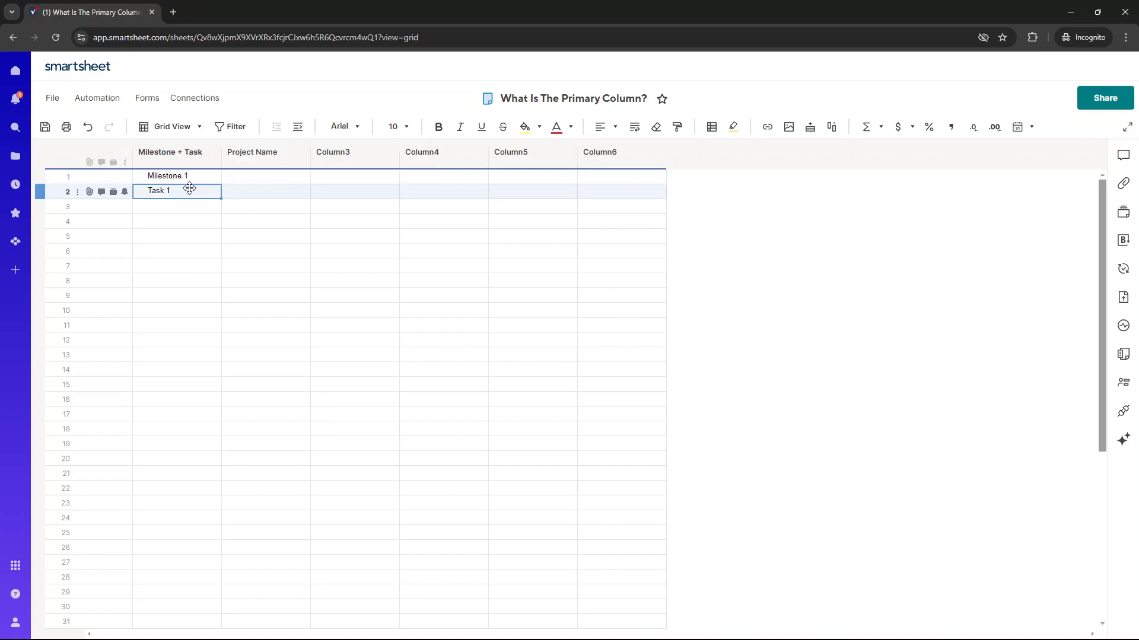
left_click(296, 127)
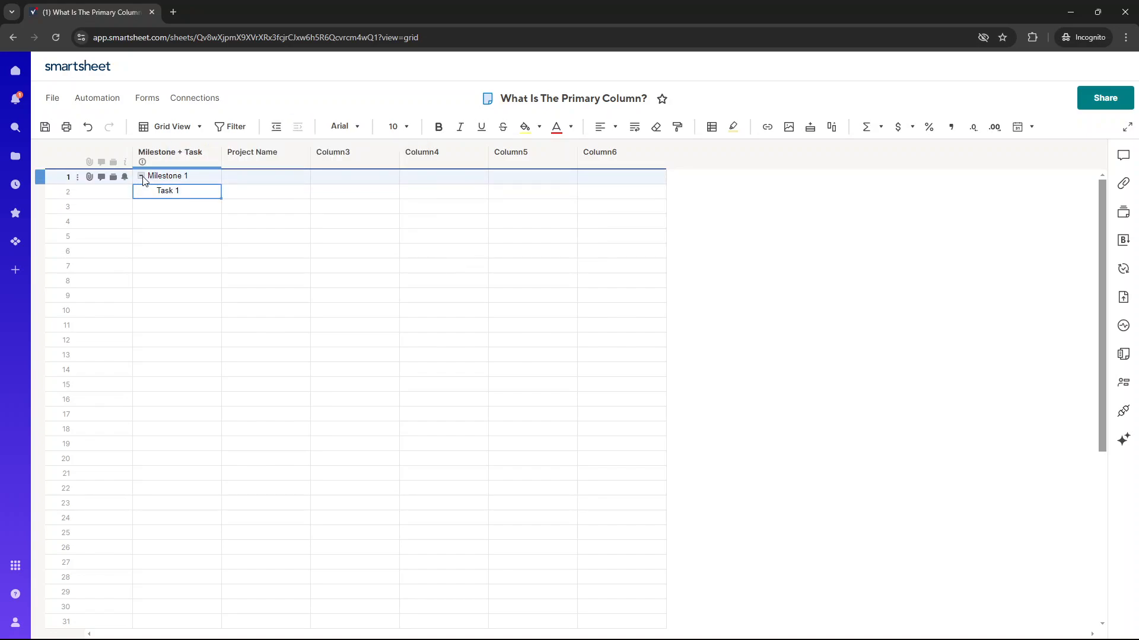
left_click(176, 176)
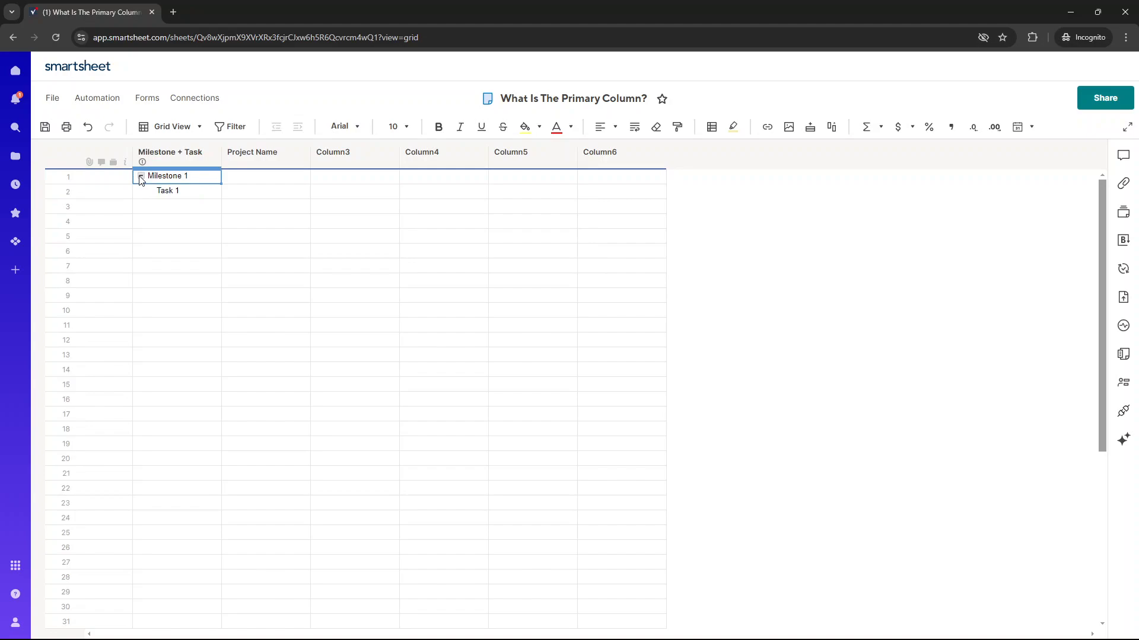
left_click(141, 180)
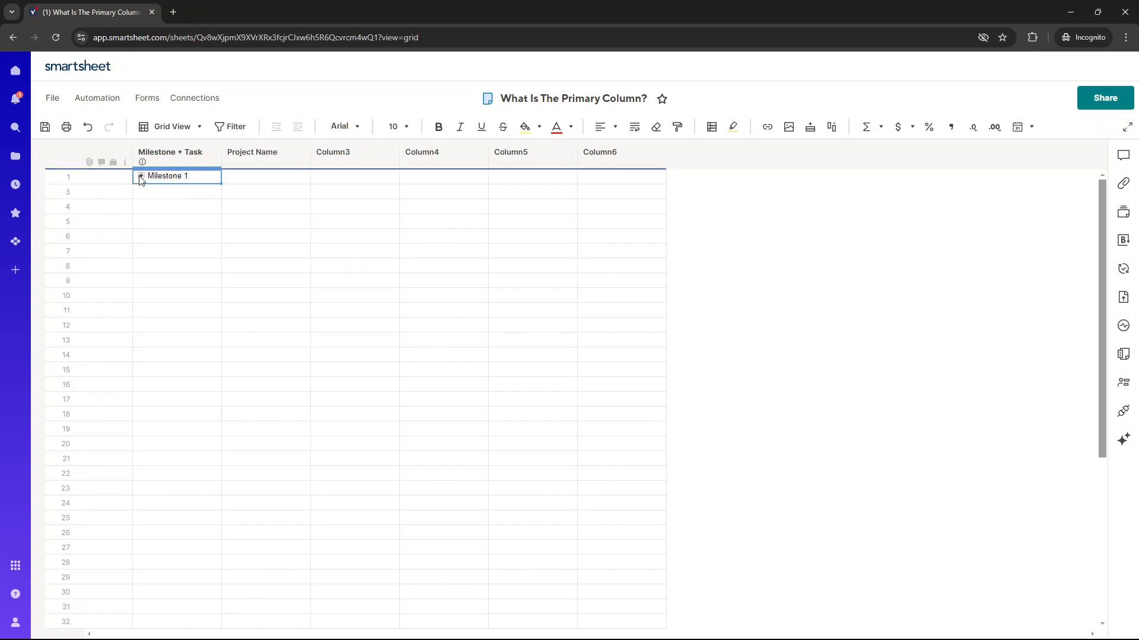
- Cut Milestone 1 and Task 1 from Milestone + Task and paste them into Project Name
type("Task 1")
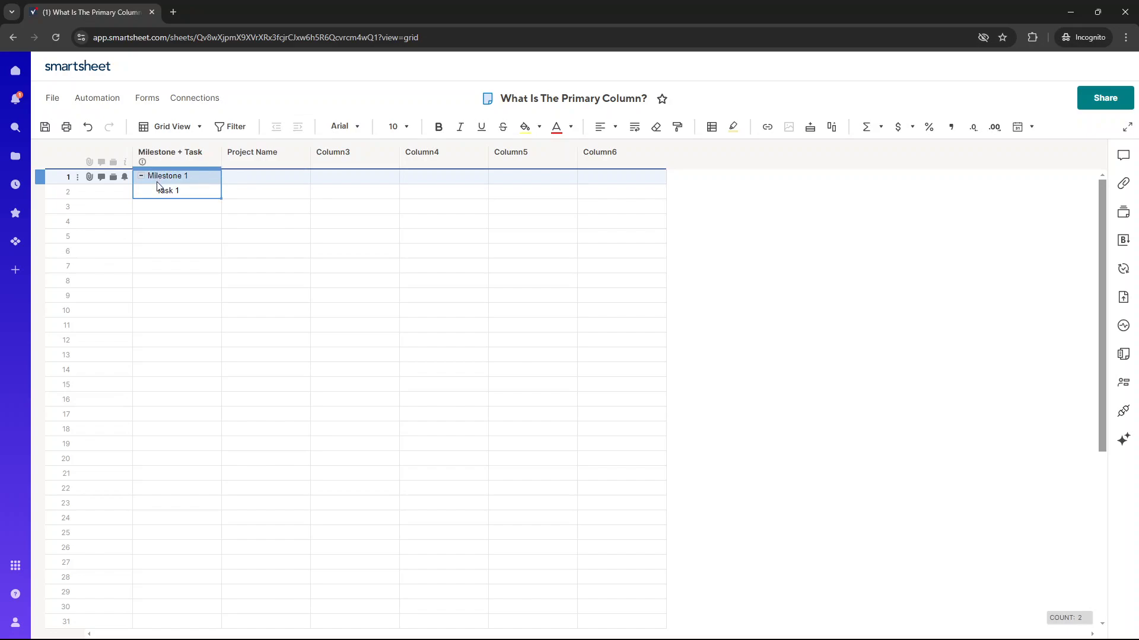
left_click(167, 190)
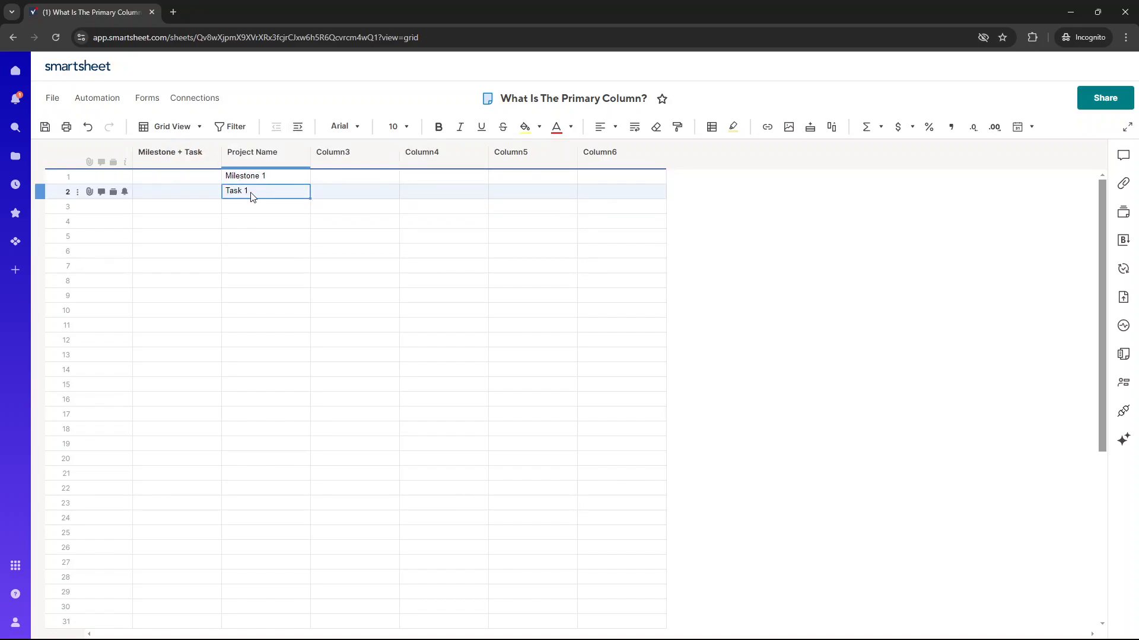
mouse_move(296, 127)
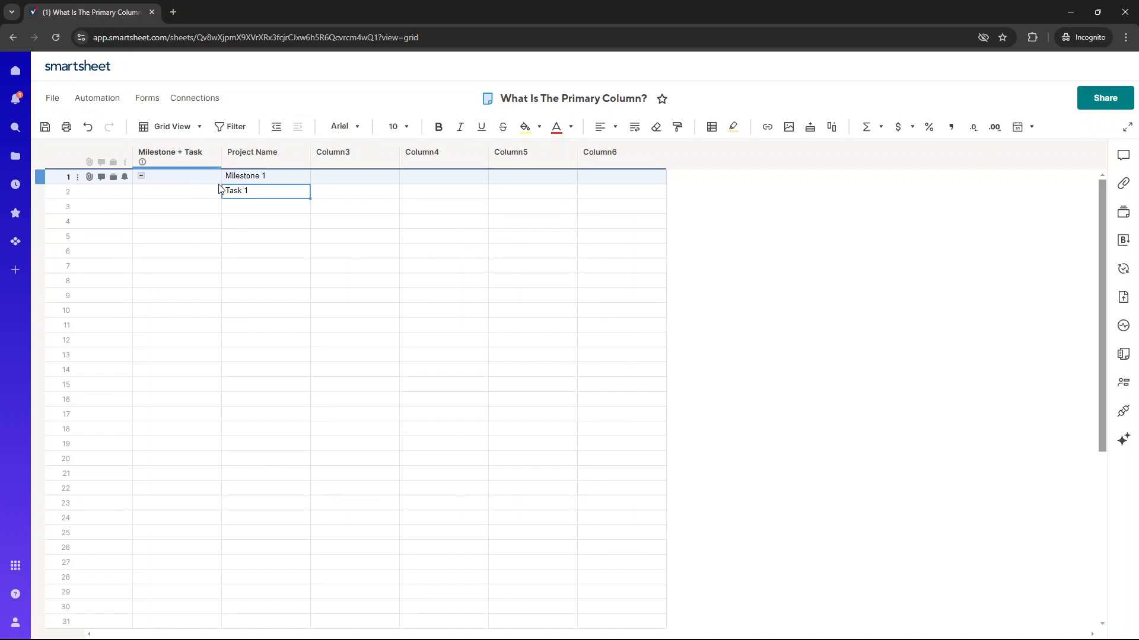
left_click(171, 152)
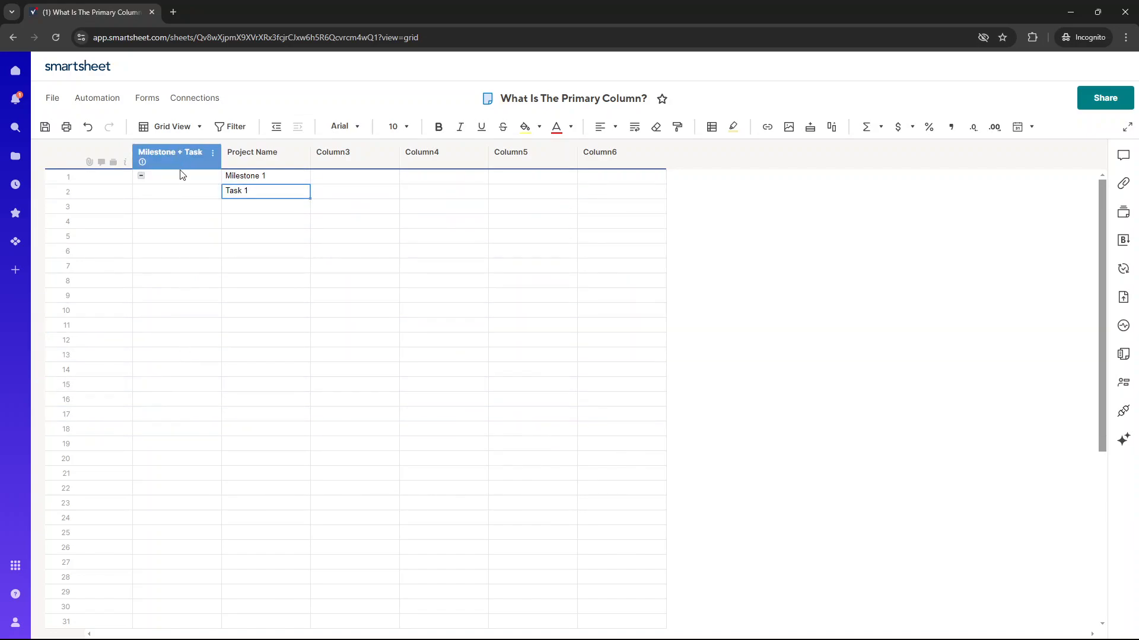
- Undo the paste and fill Project Name rows 1-2 with Project Alpha and Project Beta
left_click(265, 176)
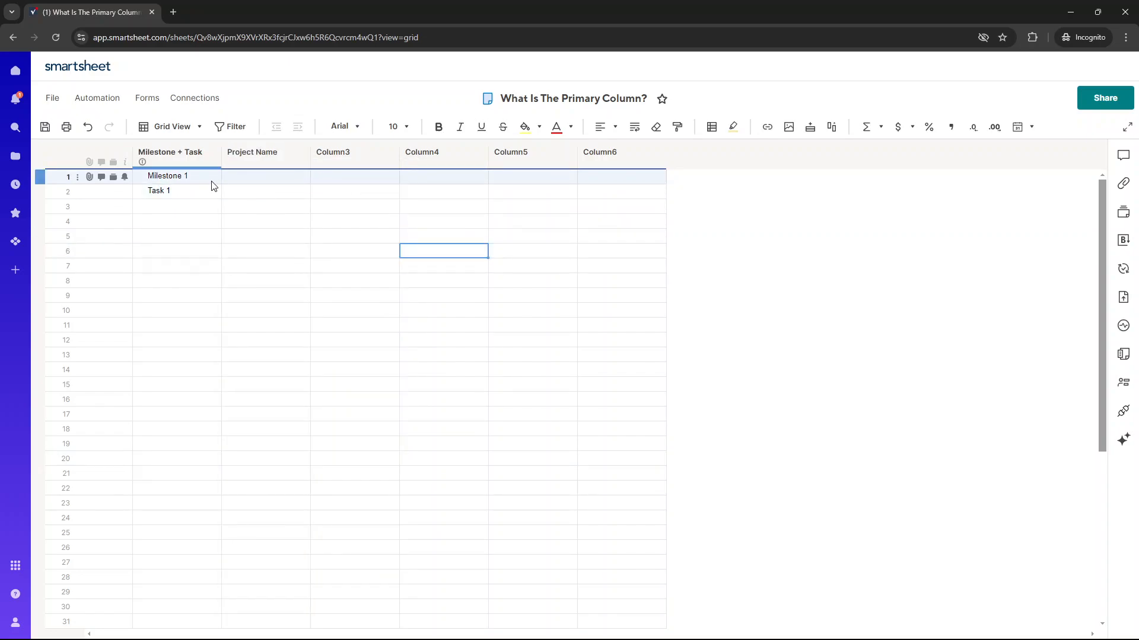
left_click(265, 176)
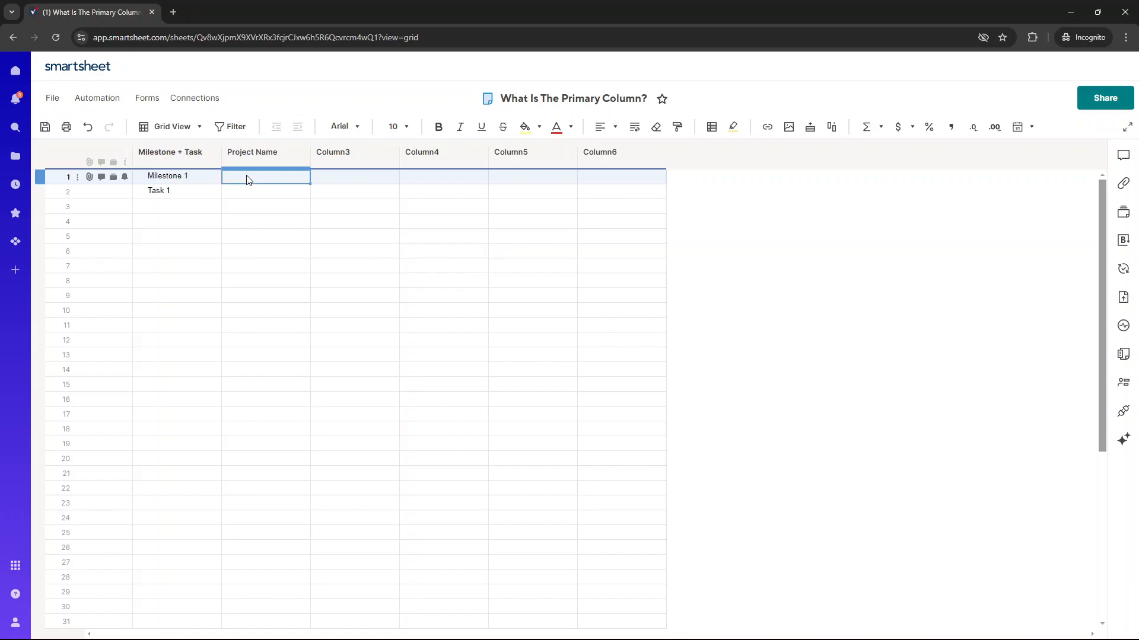
type("Project Alpha")
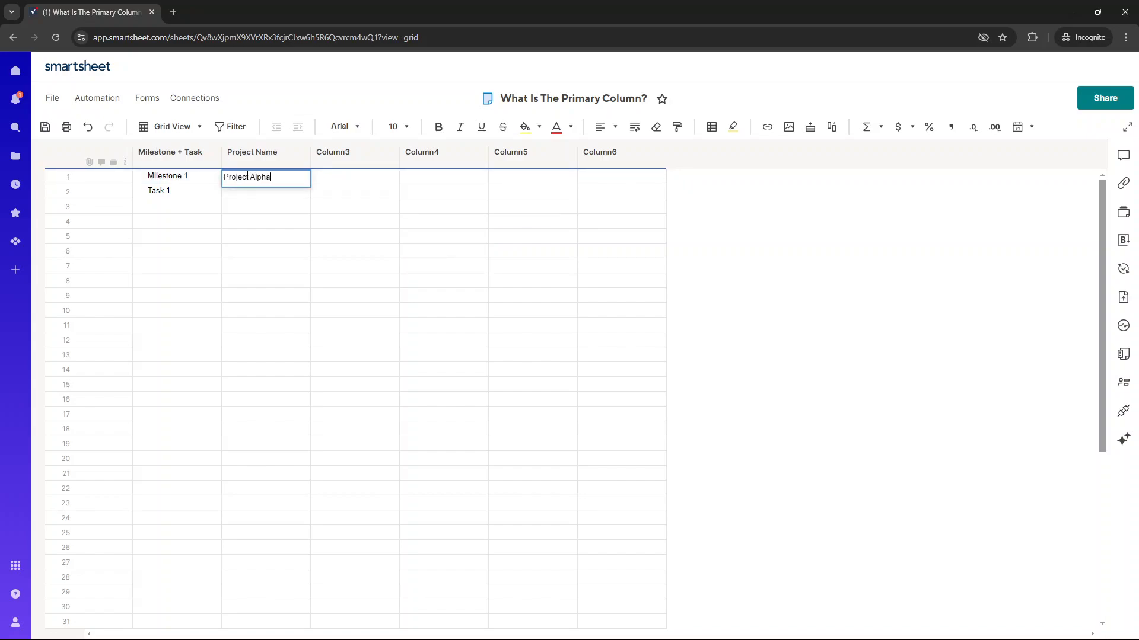
type("Project Beta")
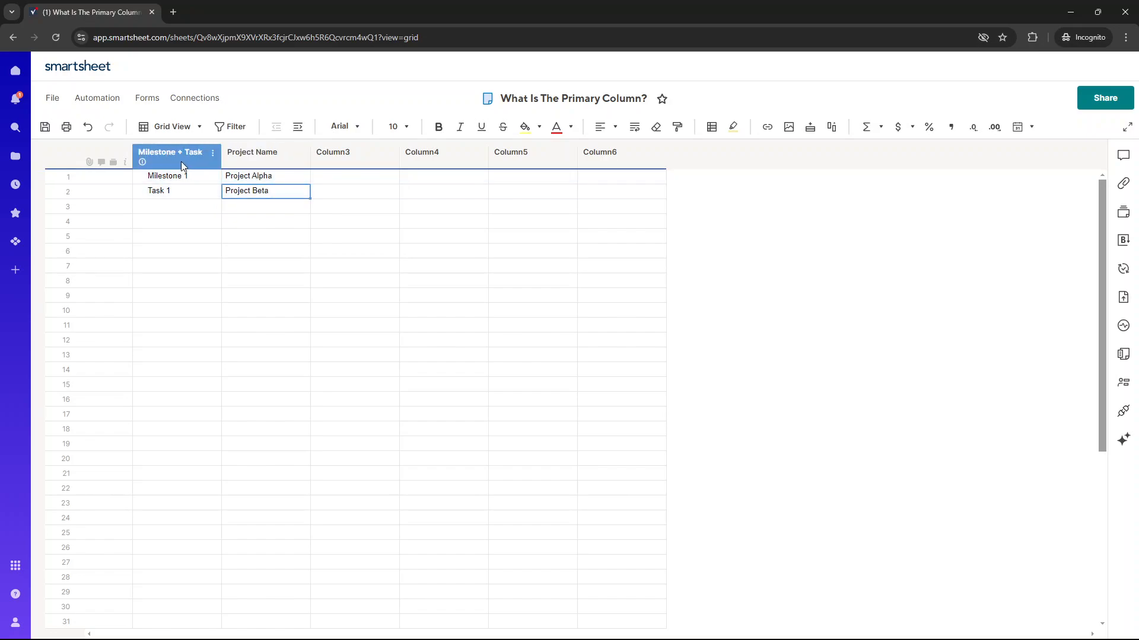
left_click(252, 152)
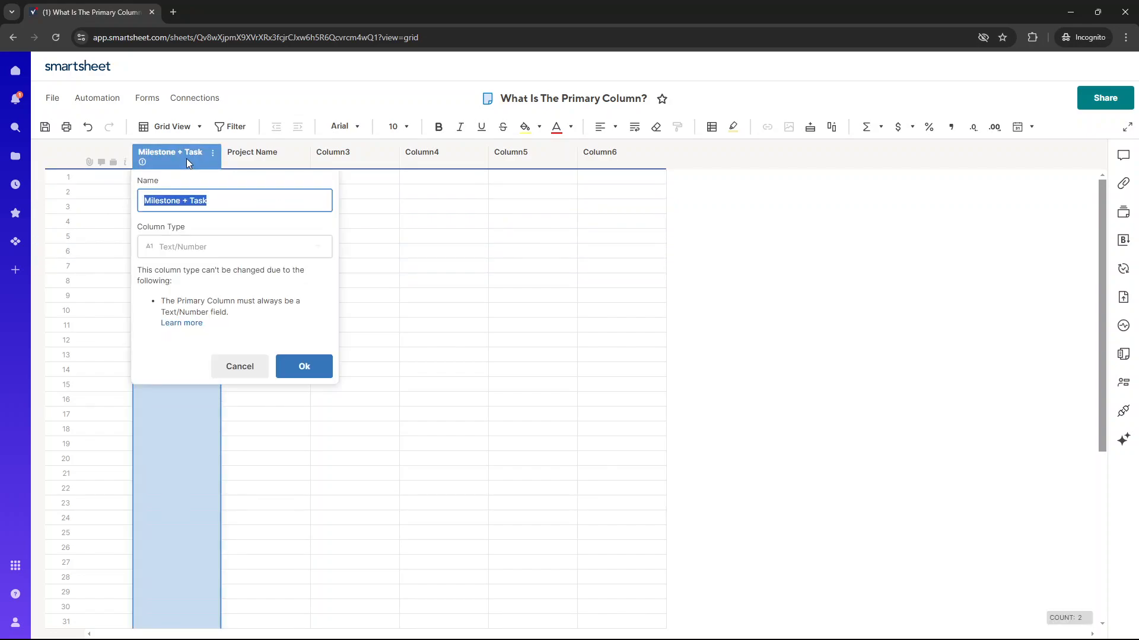
- Rename the primary column to Project Name in Edit Column Properties and return to the Sheets list
type("Project")
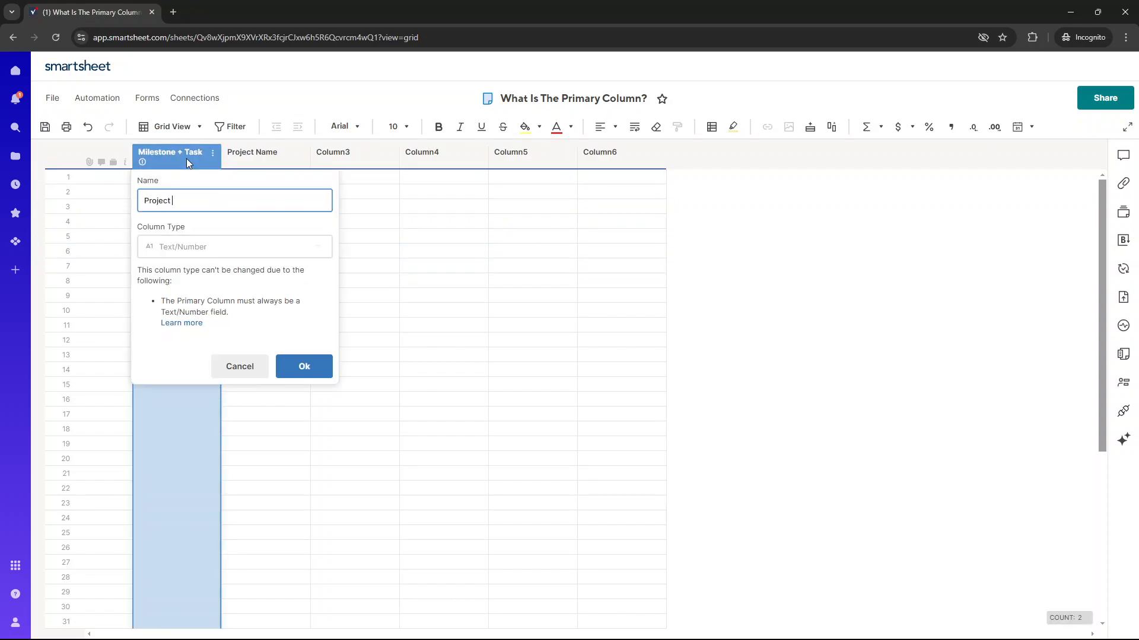
type("Name1")
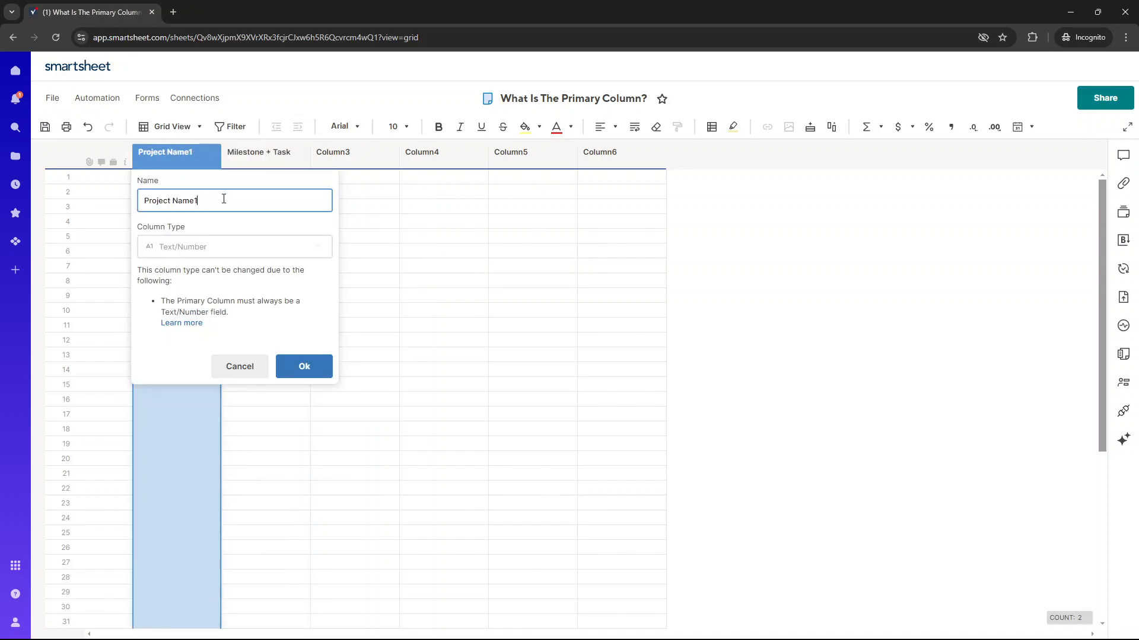
left_click(304, 366)
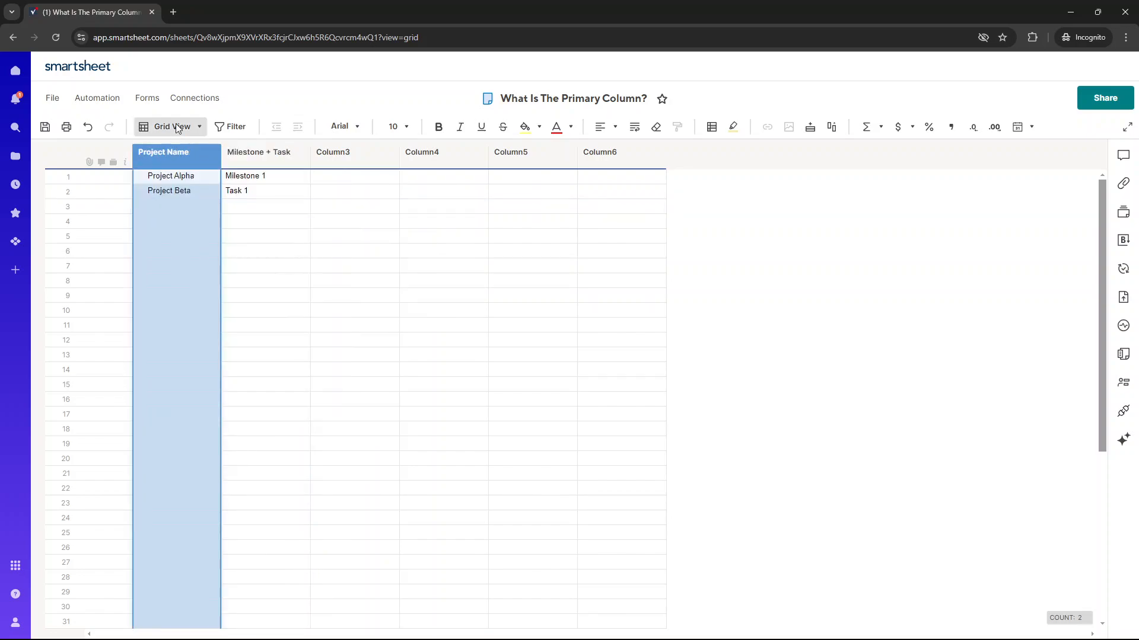
left_click(266, 207)
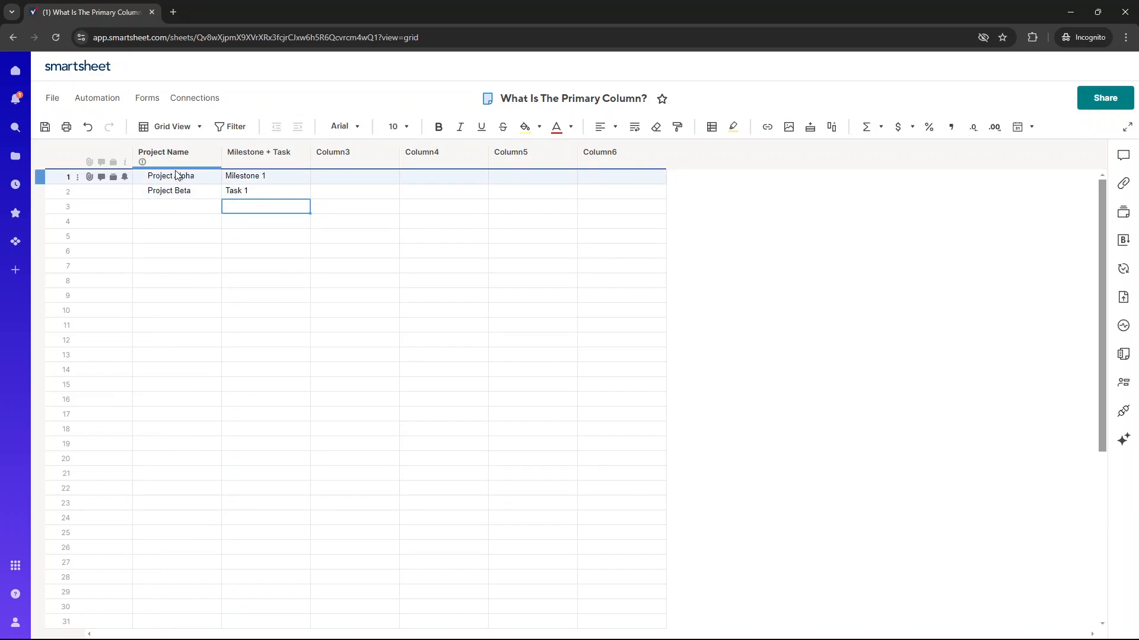
left_click(174, 152)
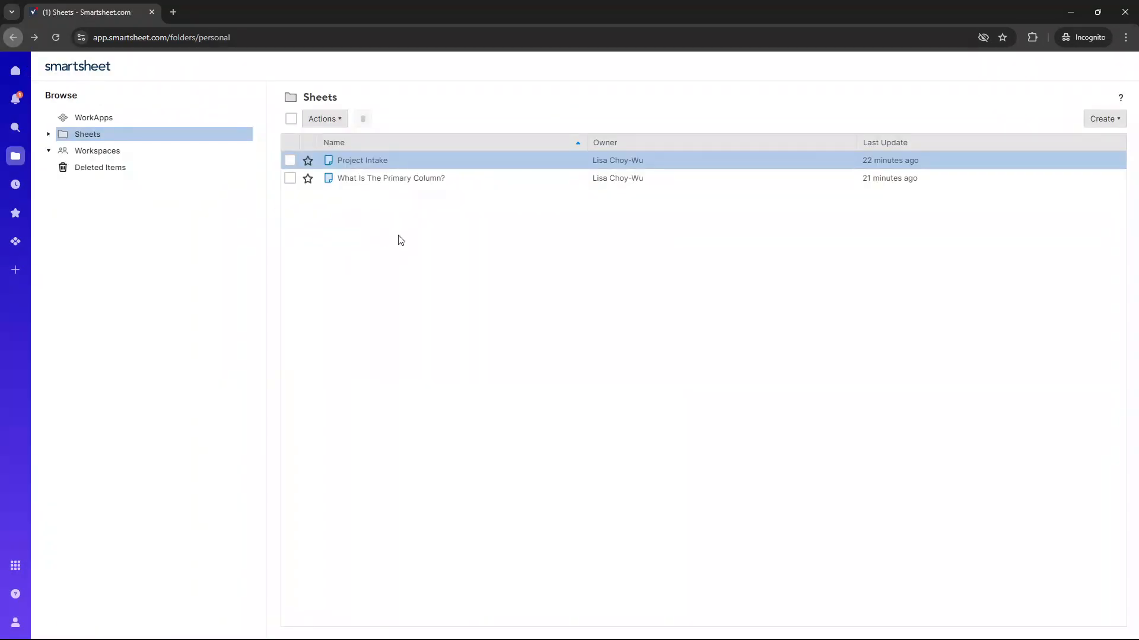
- Create a new Row Report named Intake Report from the Create menu
left_click(1104, 119)
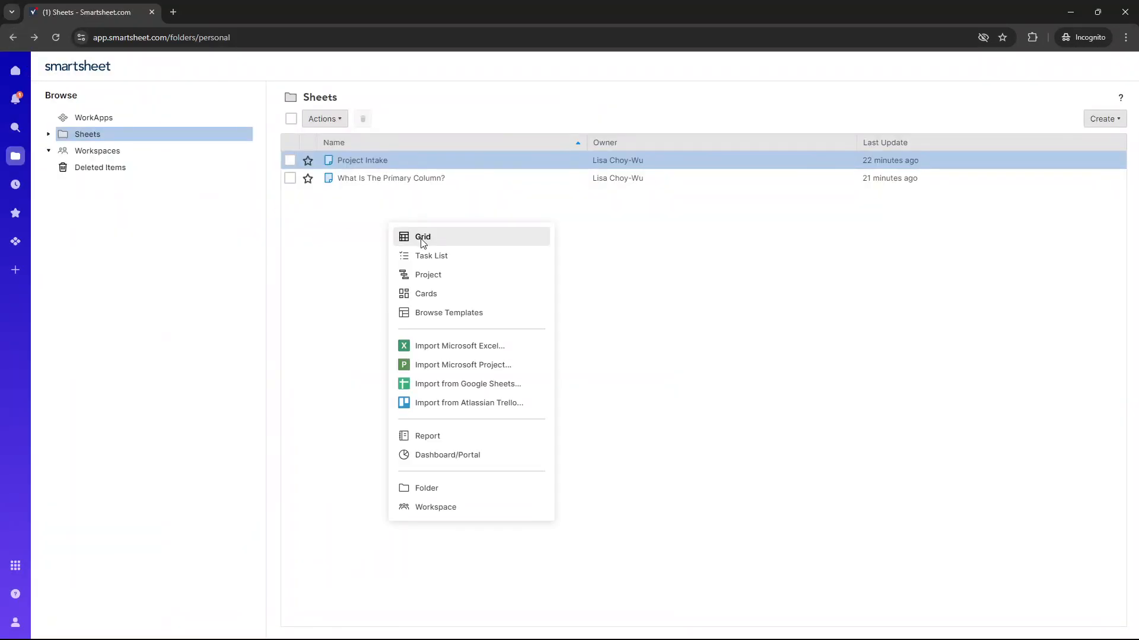
left_click(427, 435)
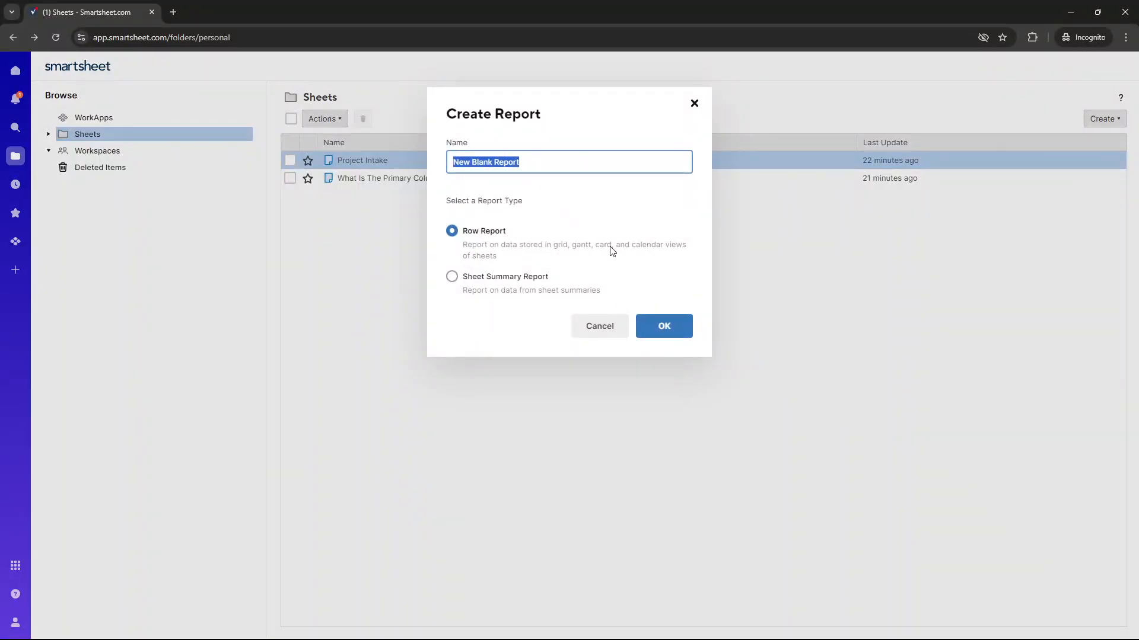
type("Intake Report")
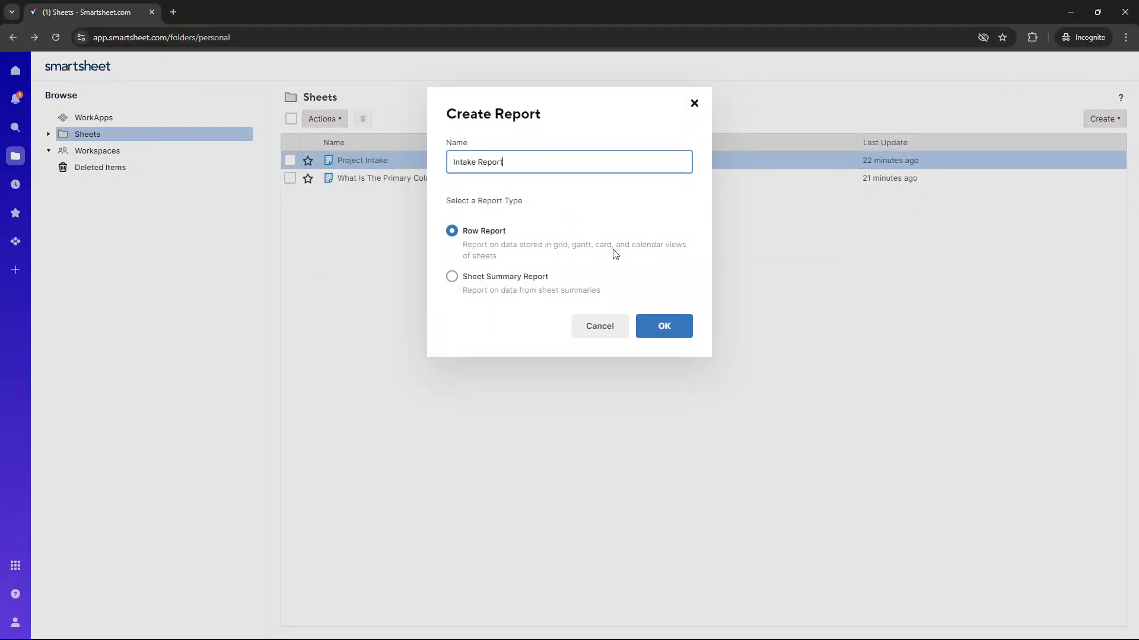
left_click(662, 325)
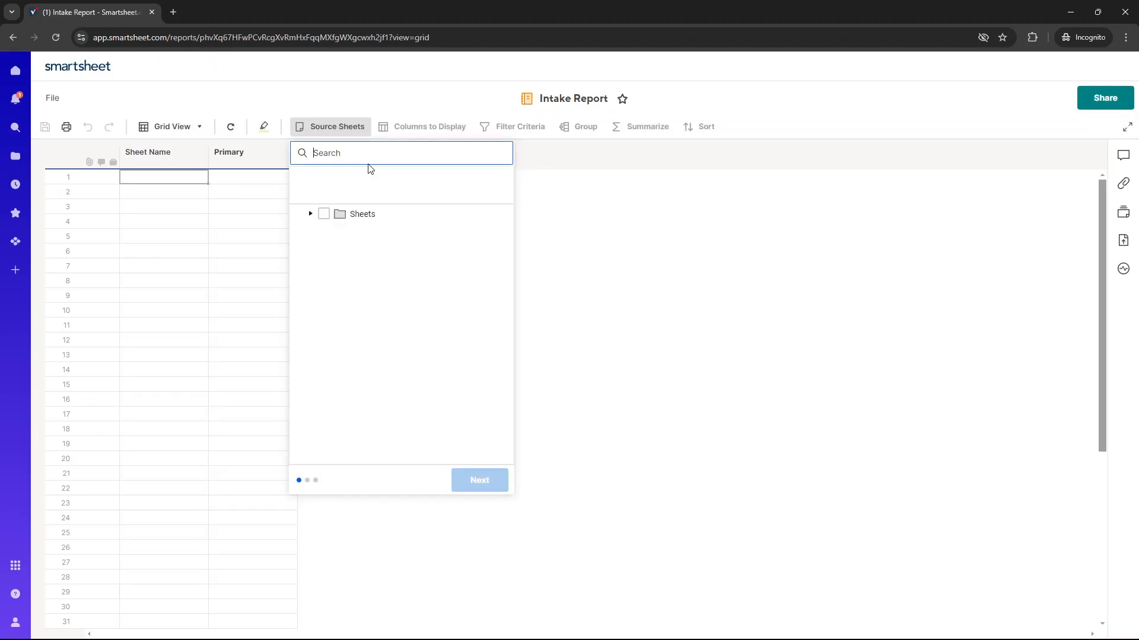
- Select Project Intake as the source sheet and display its Primary column in the report
left_click(309, 213)
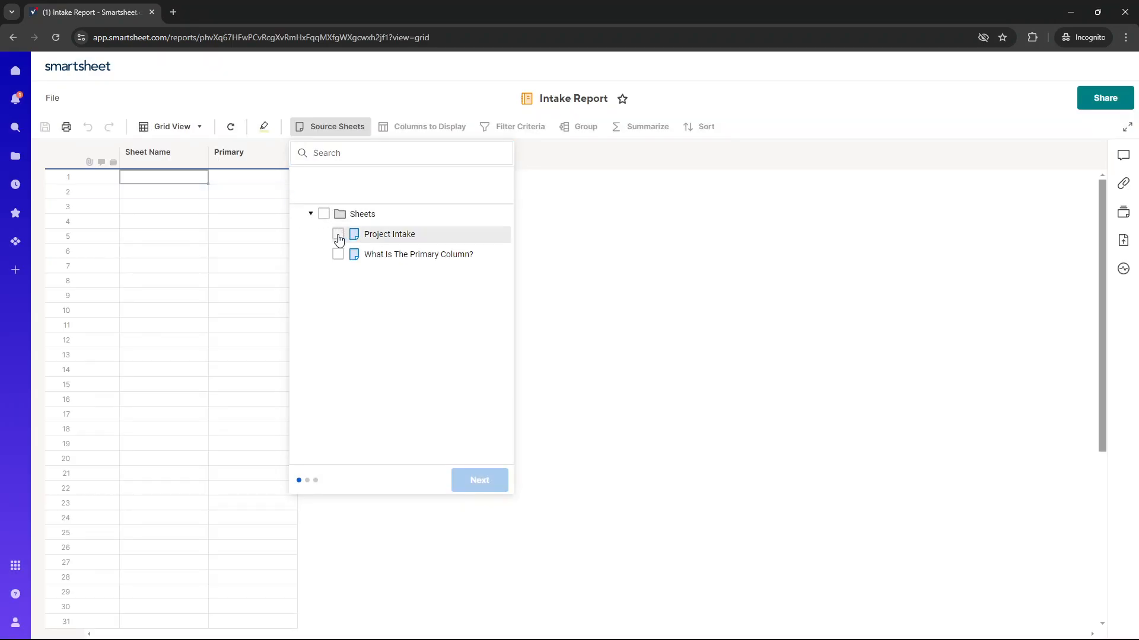
left_click(338, 233)
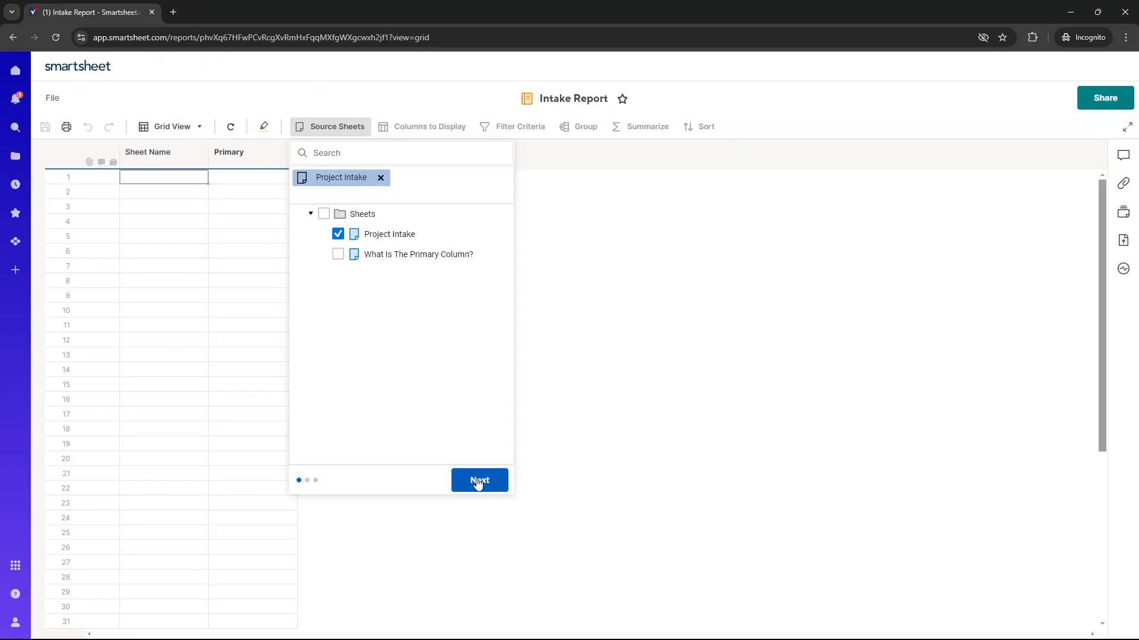
left_click(479, 481)
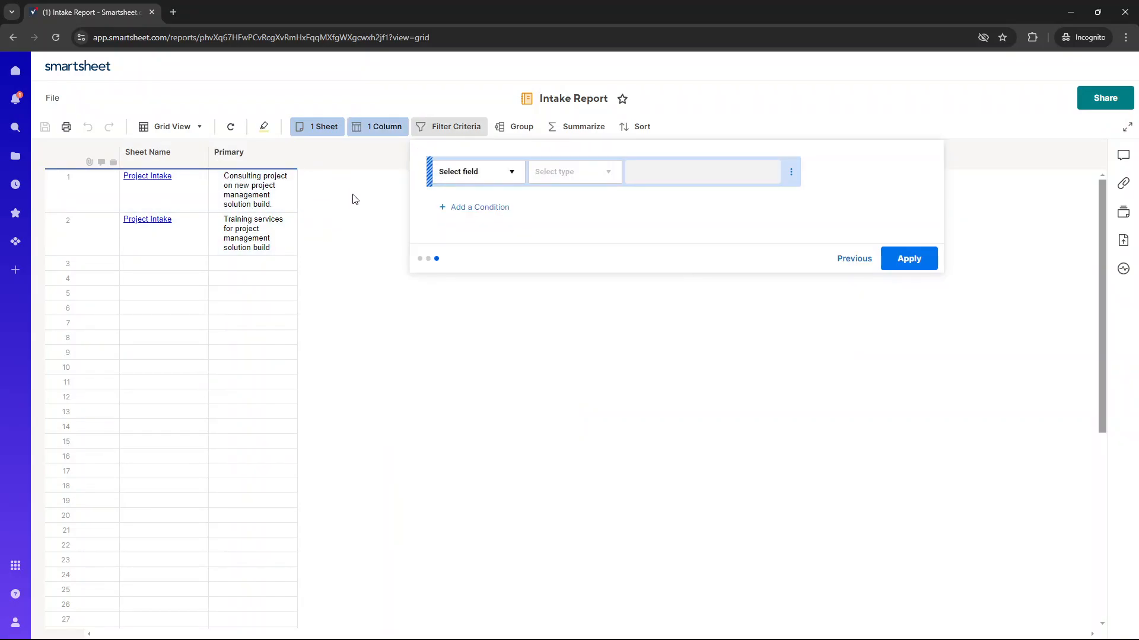
left_click(252, 153)
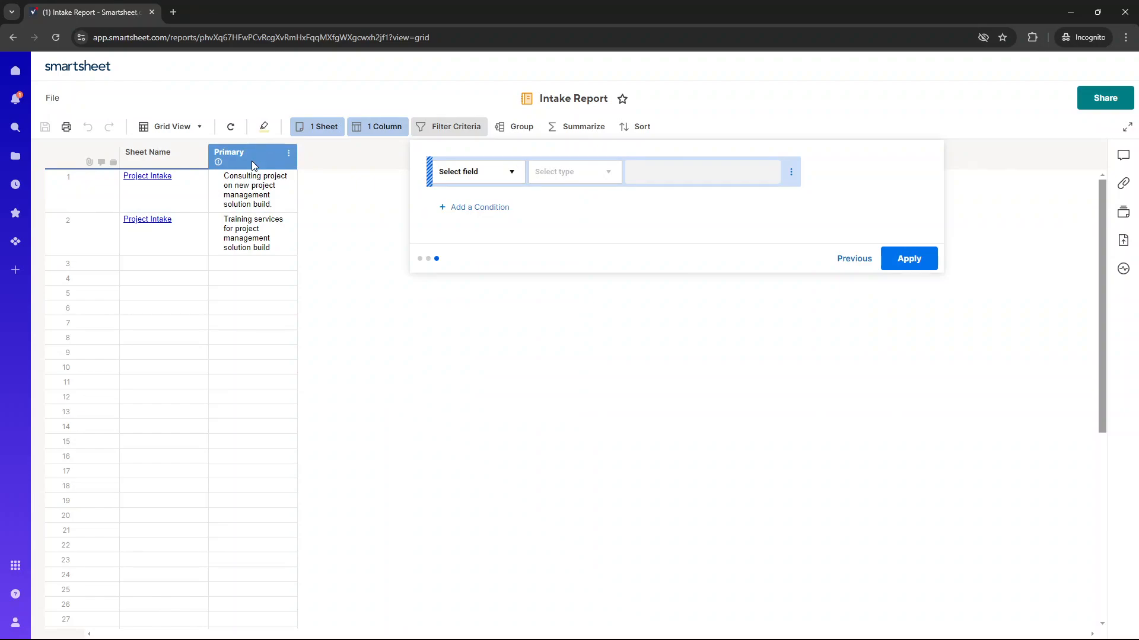
left_click(252, 232)
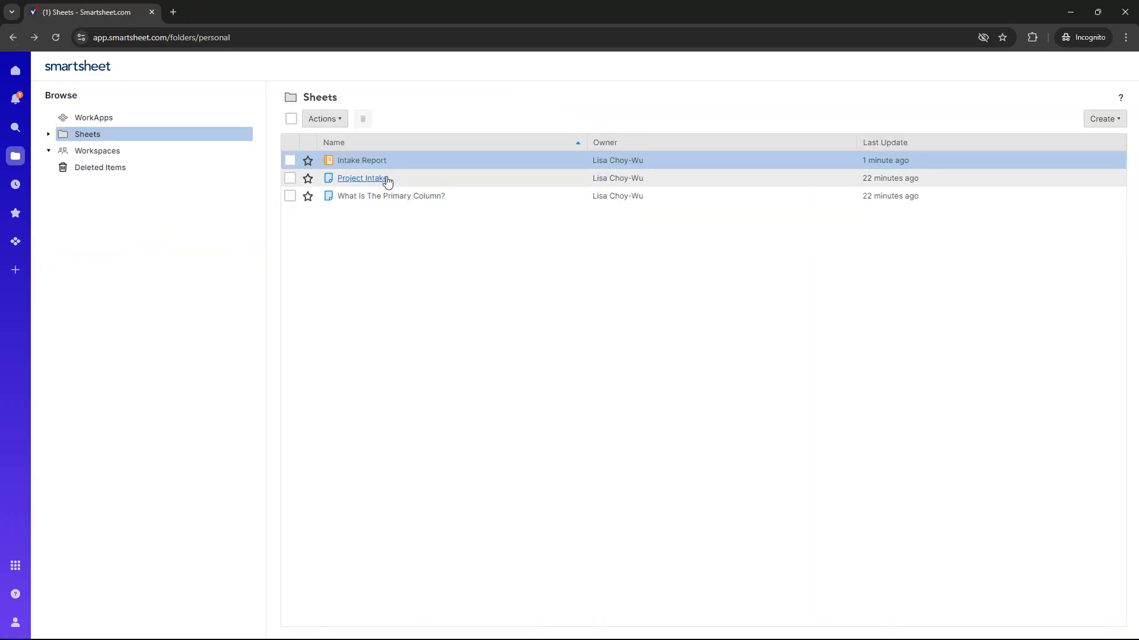
- Reopen Project Intake and bring up the Project Description column's options menu
left_click(362, 178)
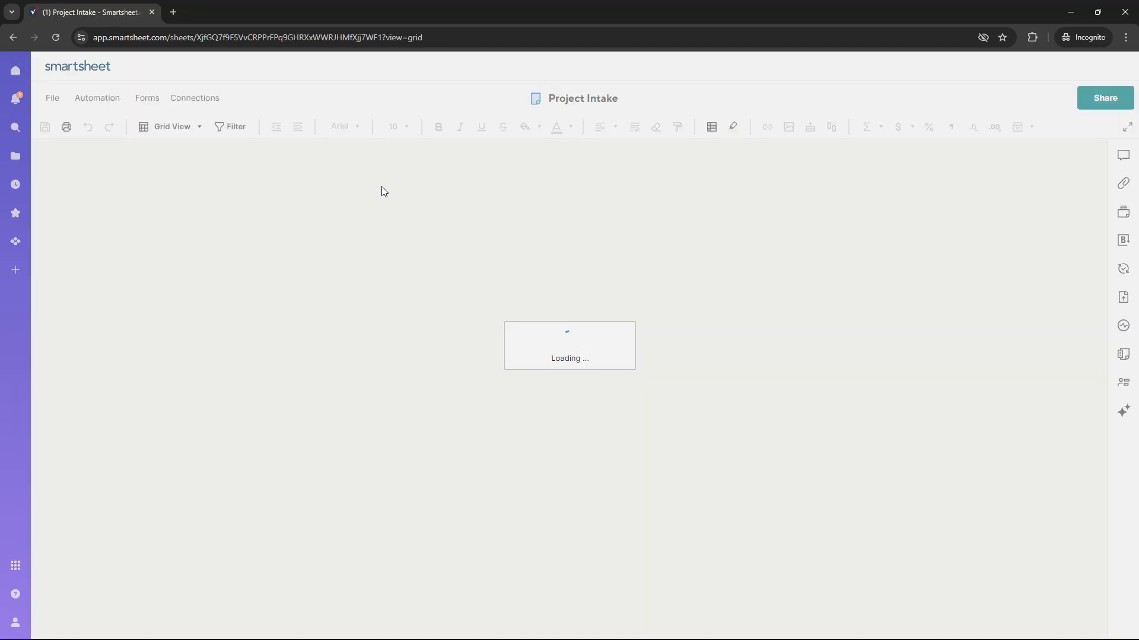
right_click(283, 152)
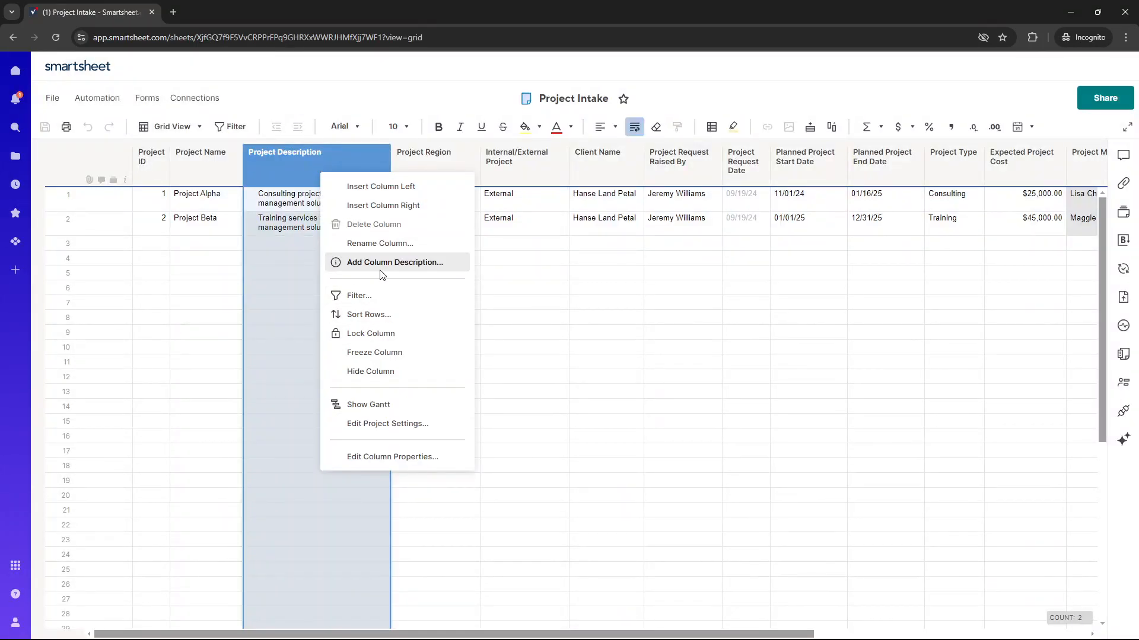